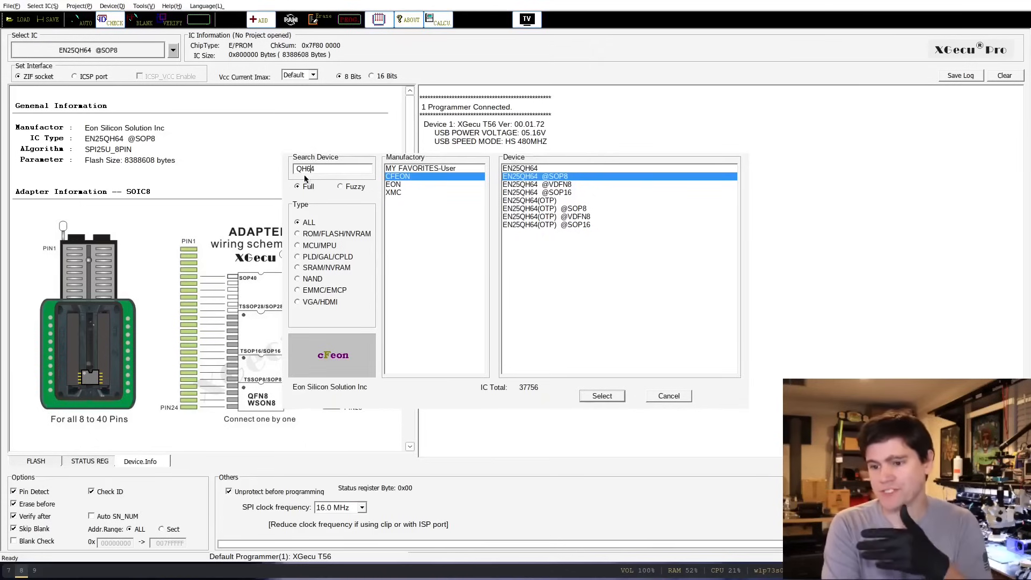
{"action": "mouse_move", "coordinate": [403, 196]}
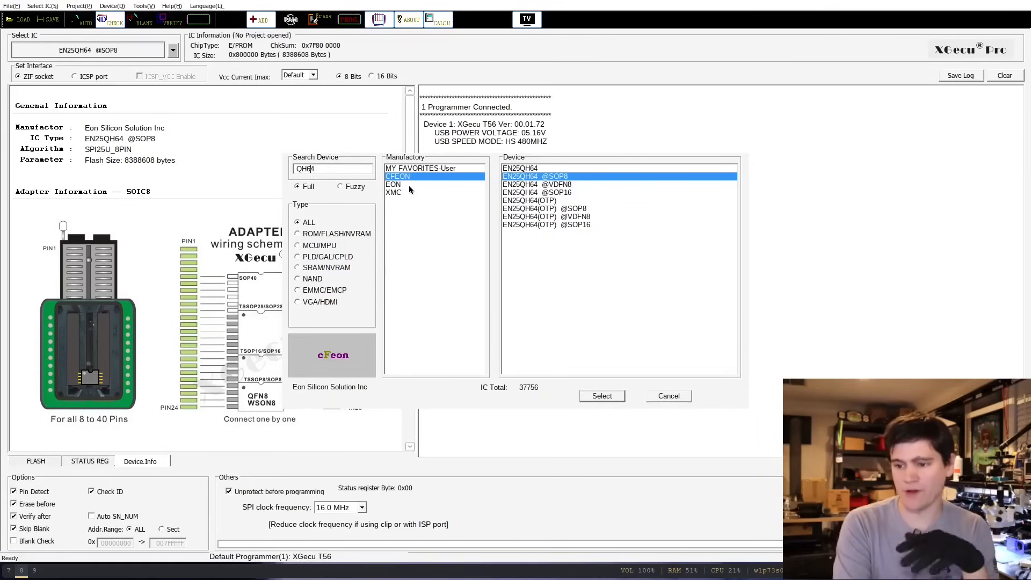
Show the QH64 search results from EON, then from XMC.
{"action": "left_click", "coordinate": [393, 184]}
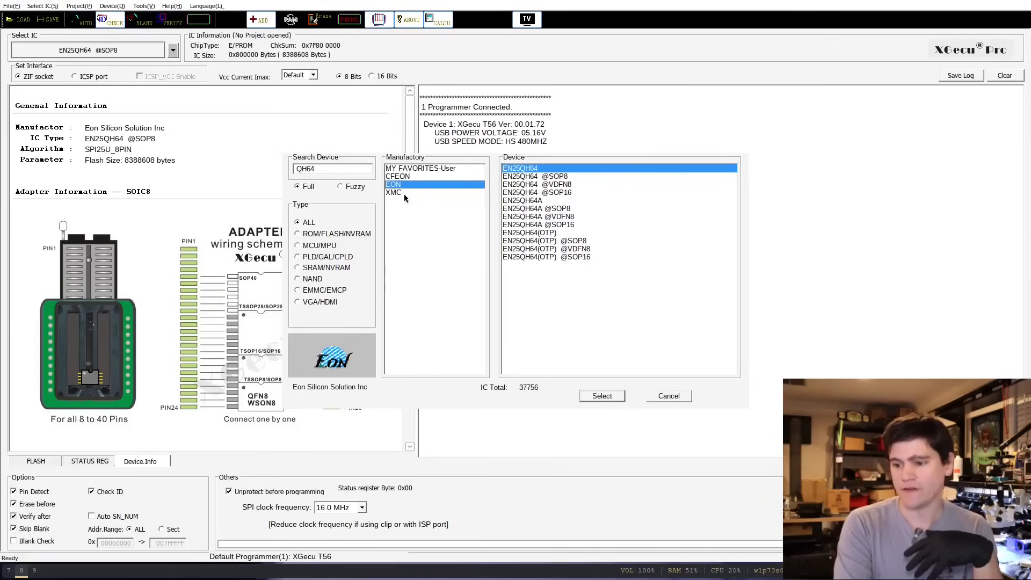
{"action": "left_click", "coordinate": [393, 192]}
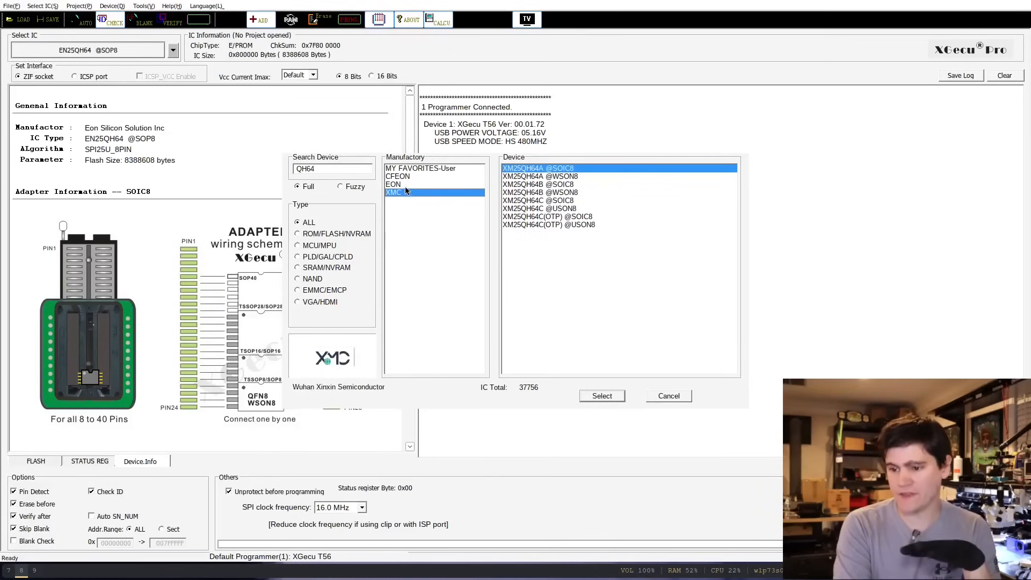
{"action": "left_click", "coordinate": [397, 175]}
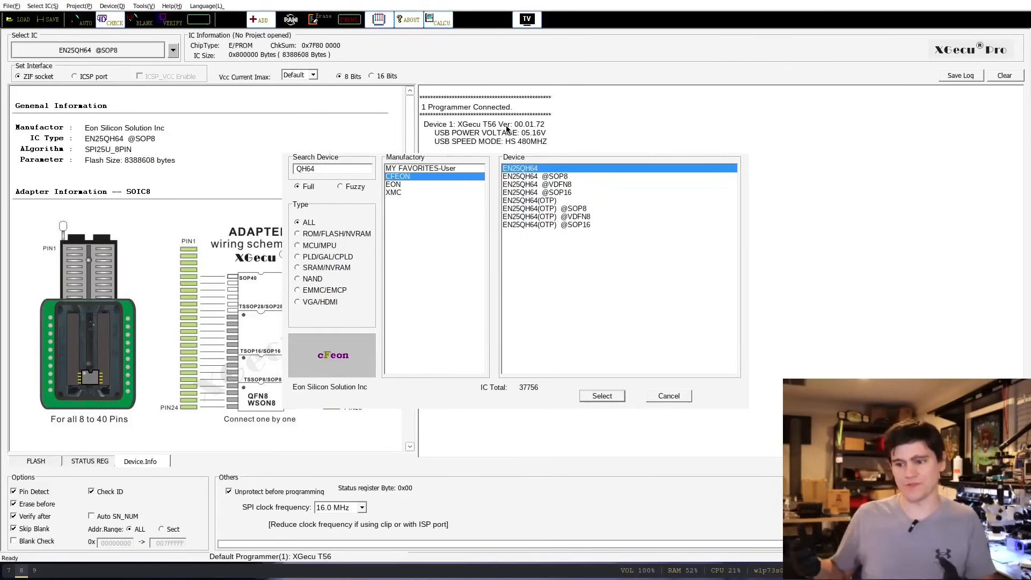
{"action": "mouse_move", "coordinate": [528, 87]}
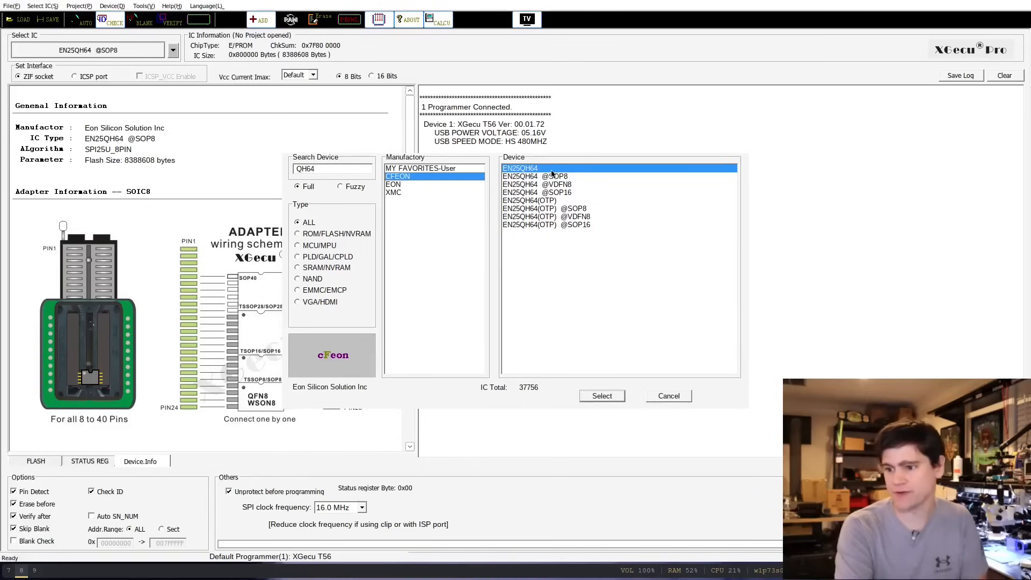
{"action": "left_click", "coordinate": [536, 176]}
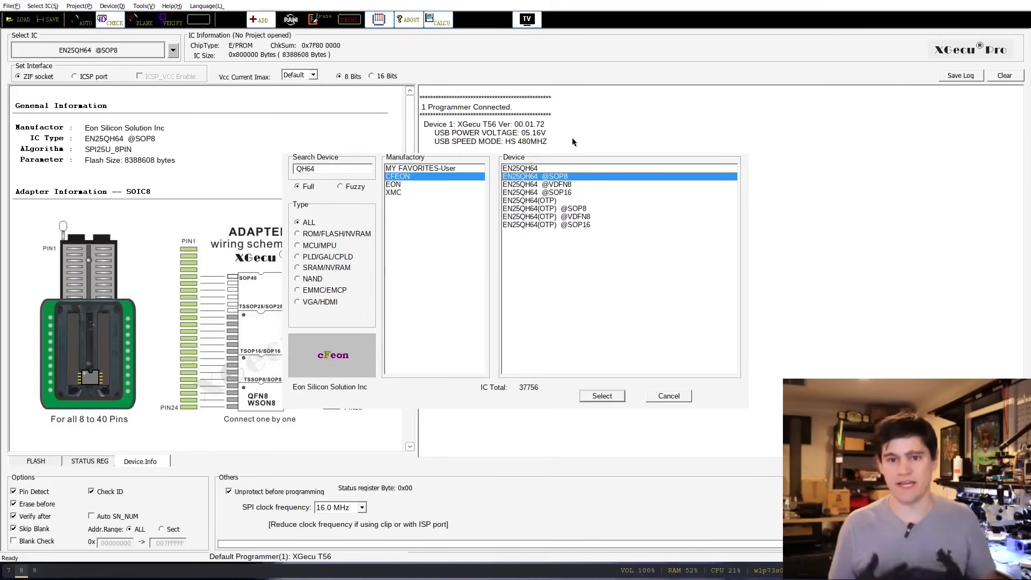
{"action": "mouse_move", "coordinate": [597, 193]}
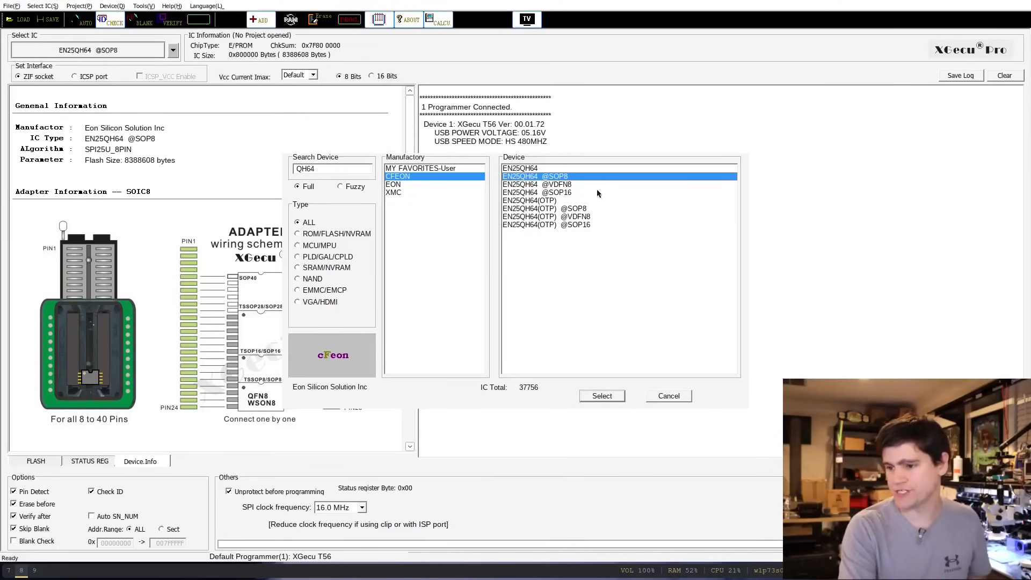
{"action": "left_click", "coordinate": [544, 208]}
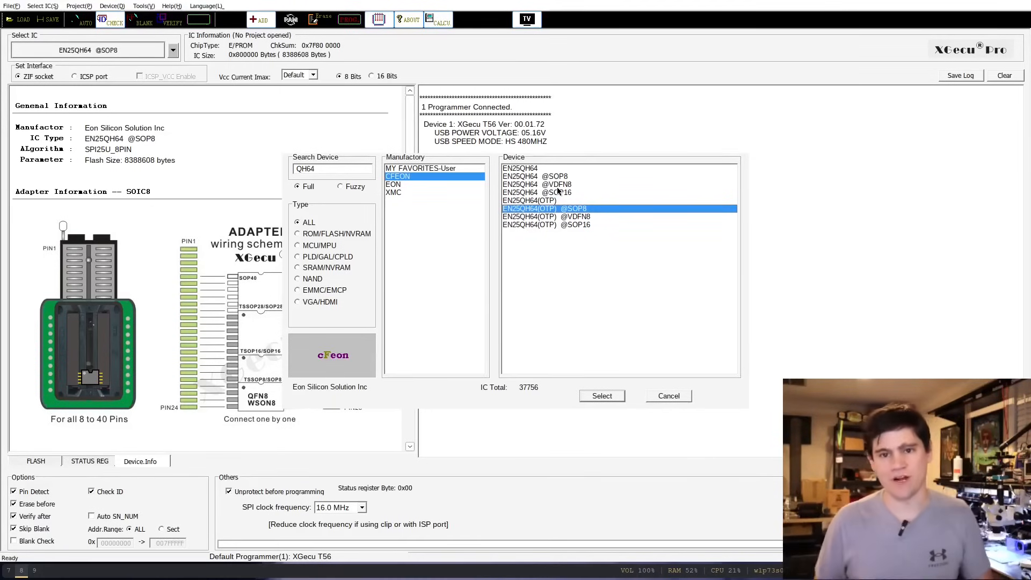
{"action": "mouse_move", "coordinate": [575, 166]}
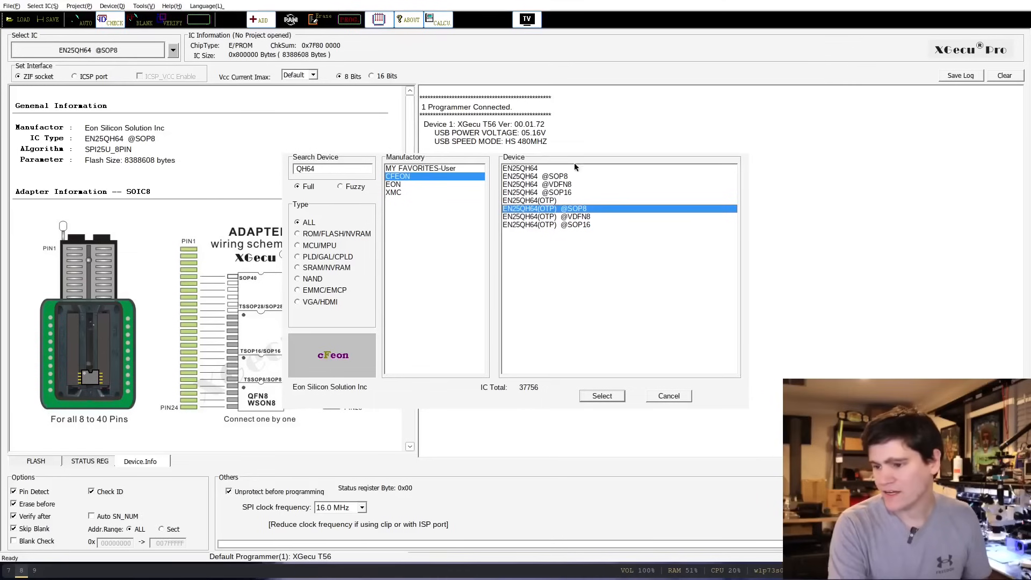
{"action": "left_click", "coordinate": [544, 176]}
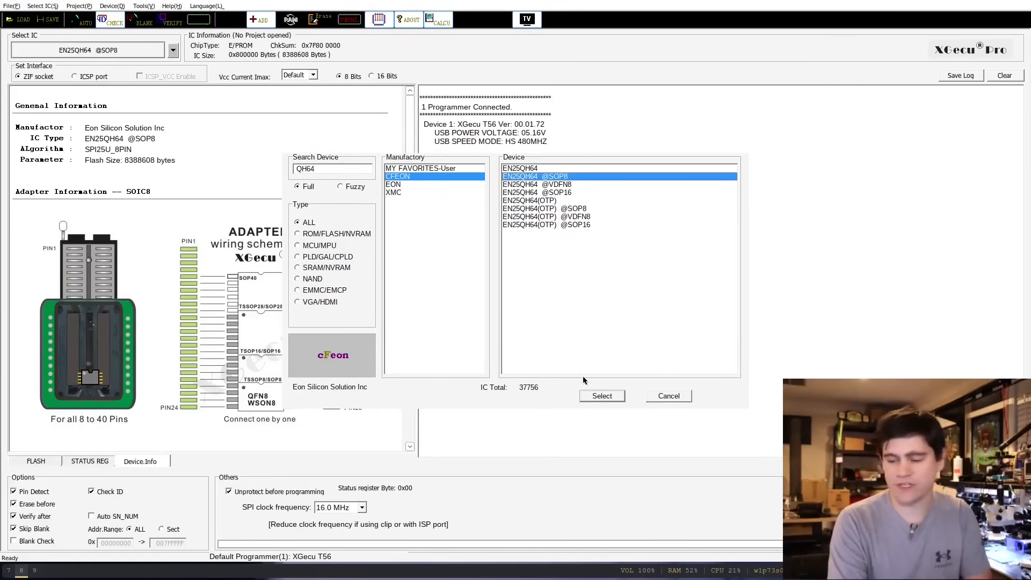
{"action": "left_click", "coordinate": [600, 395]}
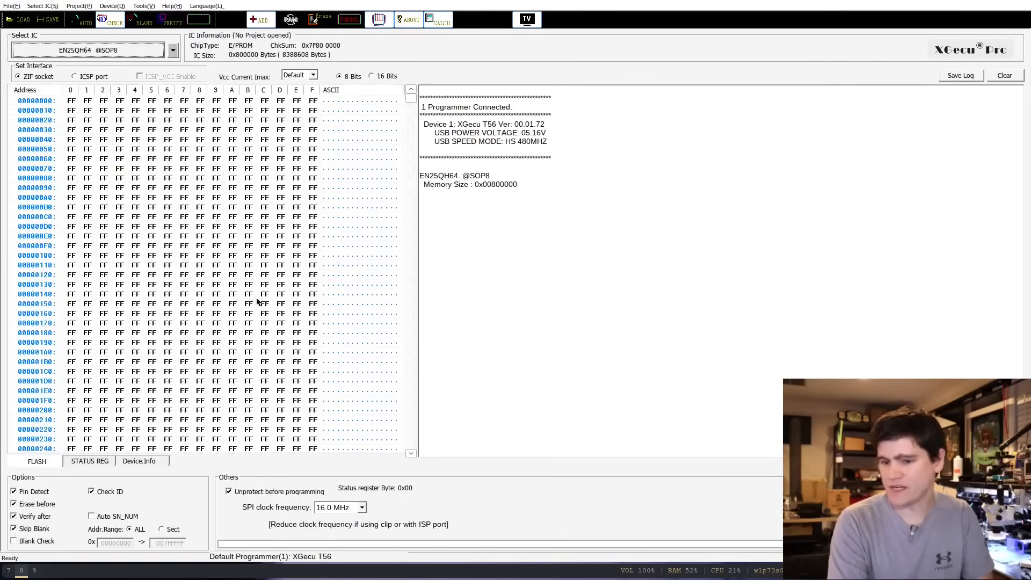
View the EN25QH64 device information and the chip operations menu.
{"action": "left_click", "coordinate": [139, 461]}
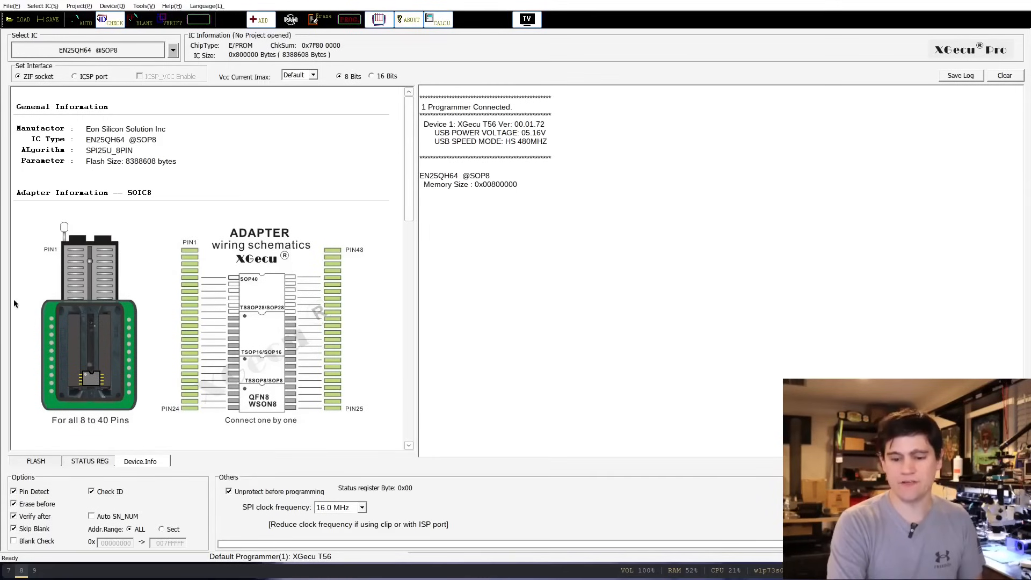
{"action": "mouse_move", "coordinate": [123, 248]}
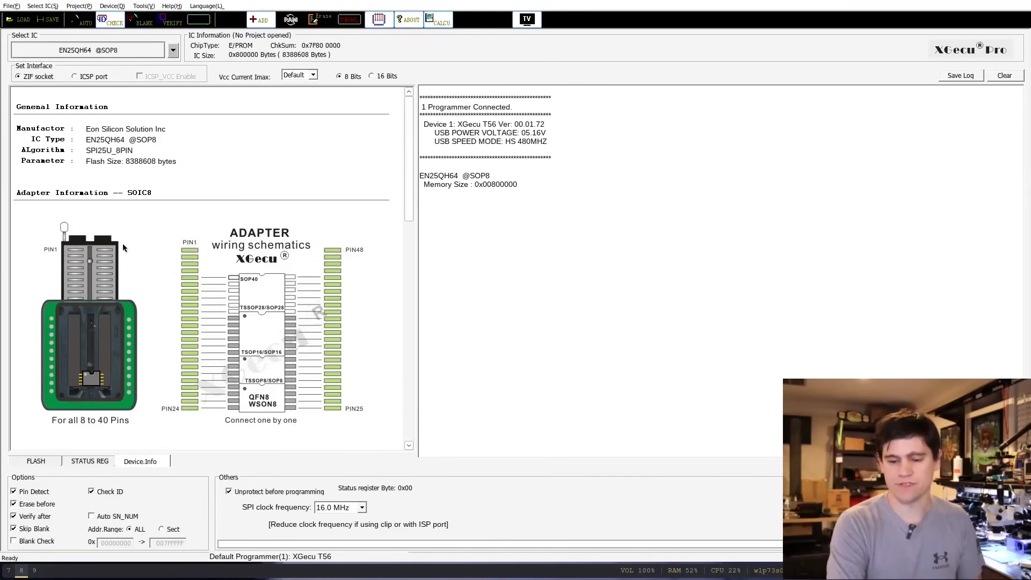
{"action": "mouse_move", "coordinate": [96, 297]}
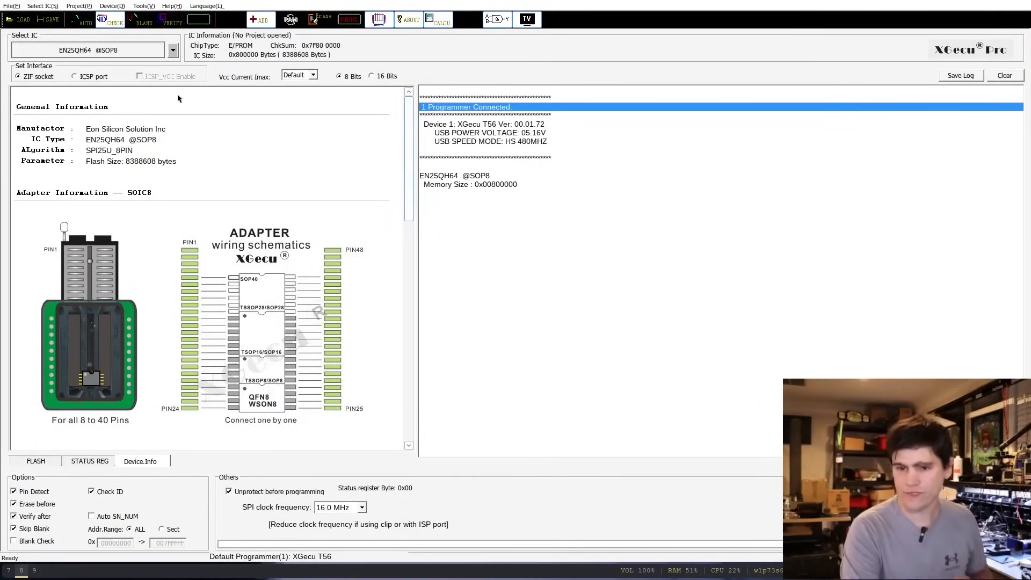
{"action": "left_click", "coordinate": [112, 6]}
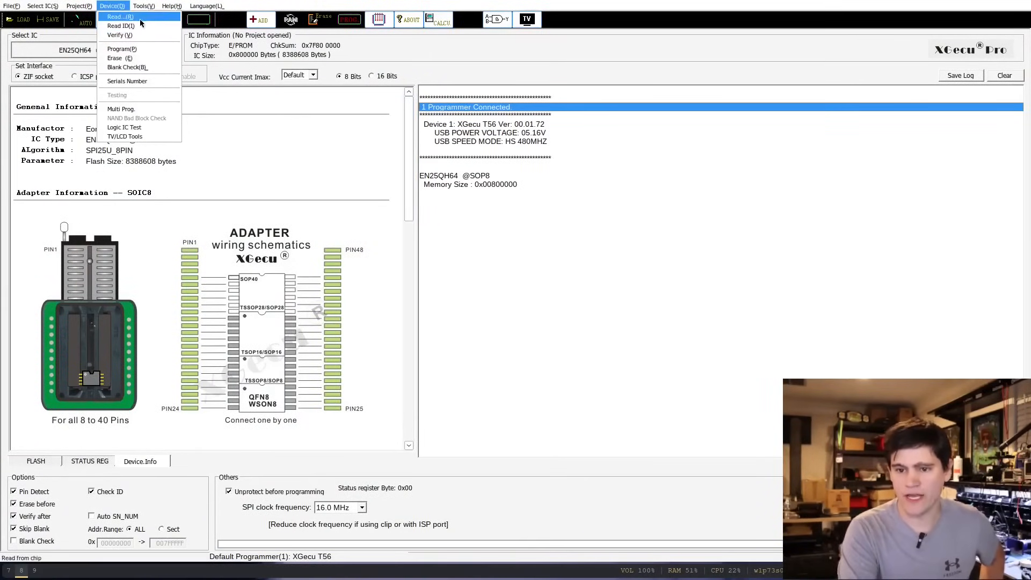
Read the EN25QH64 flash, retrying after the pin error, and close the report.
{"action": "left_click", "coordinate": [116, 17]}
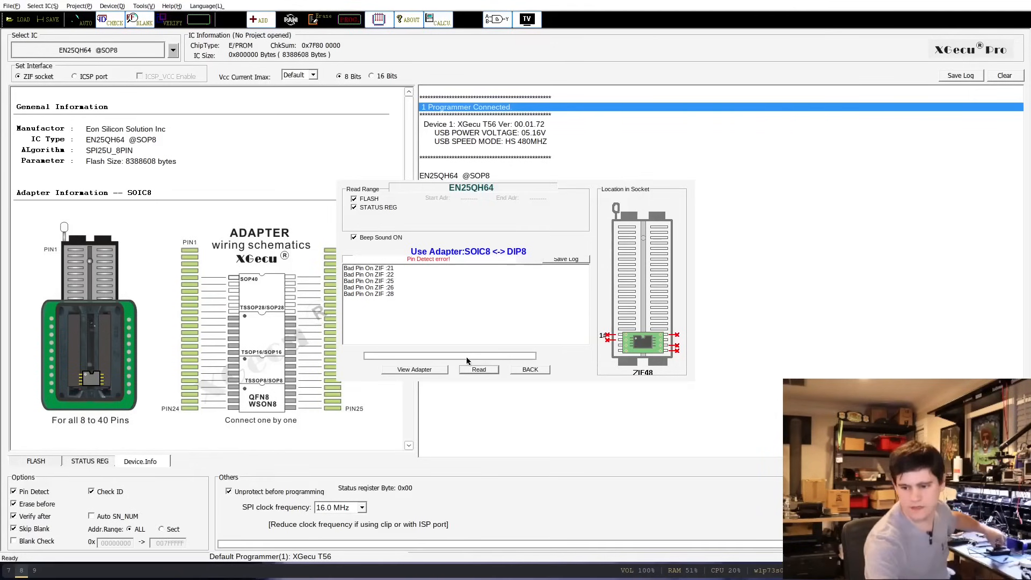
{"action": "left_click", "coordinate": [479, 369]}
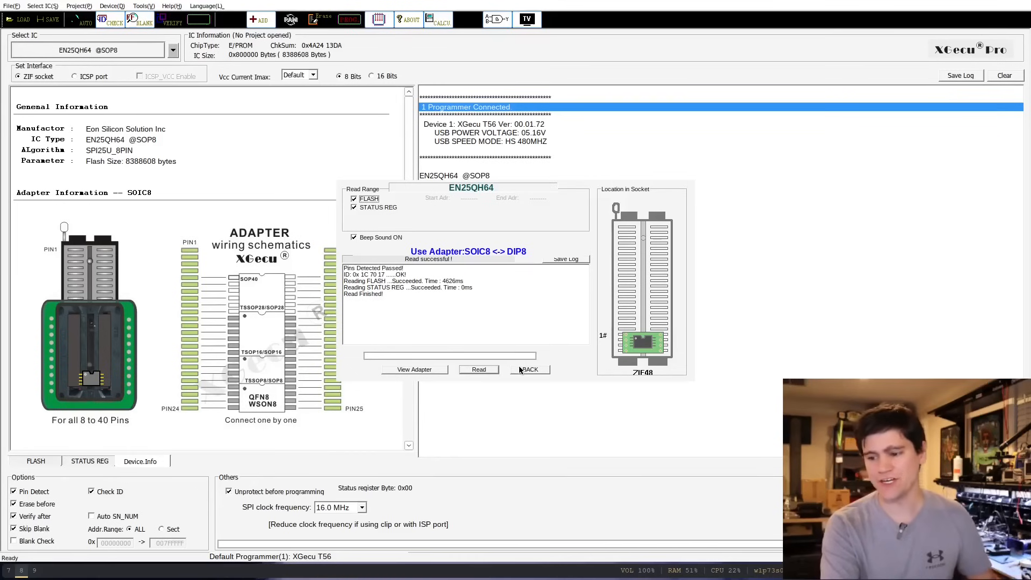
{"action": "left_click", "coordinate": [529, 368]}
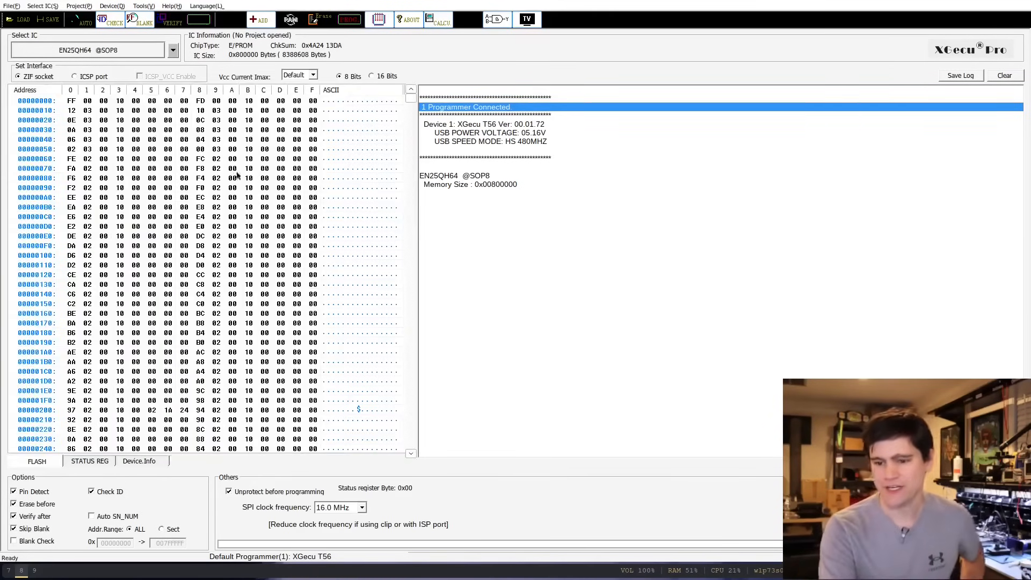
{"action": "mouse_move", "coordinate": [378, 135]}
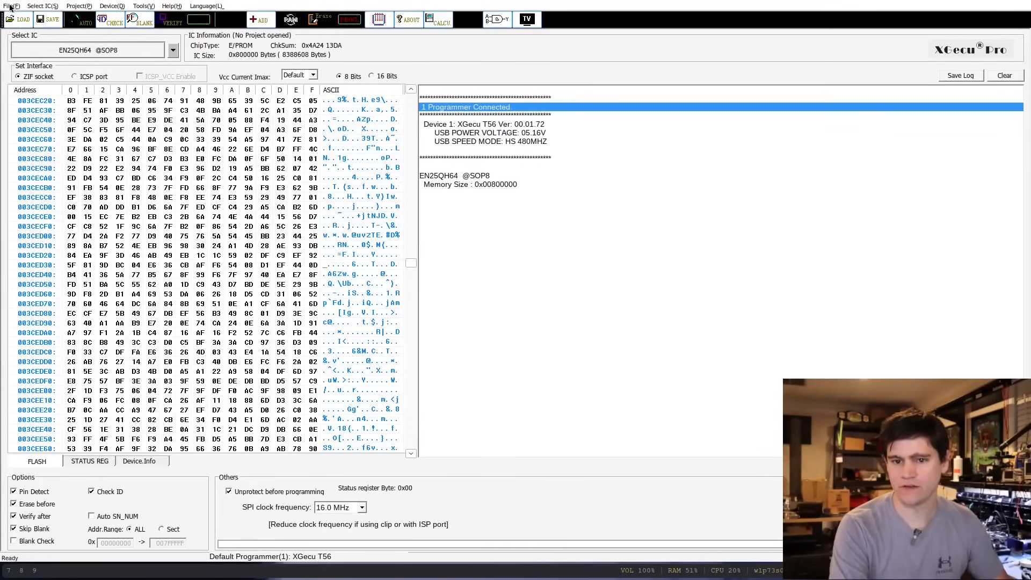
Bring up the File menu options for saving the dumped buffer.
{"action": "left_click", "coordinate": [11, 6]}
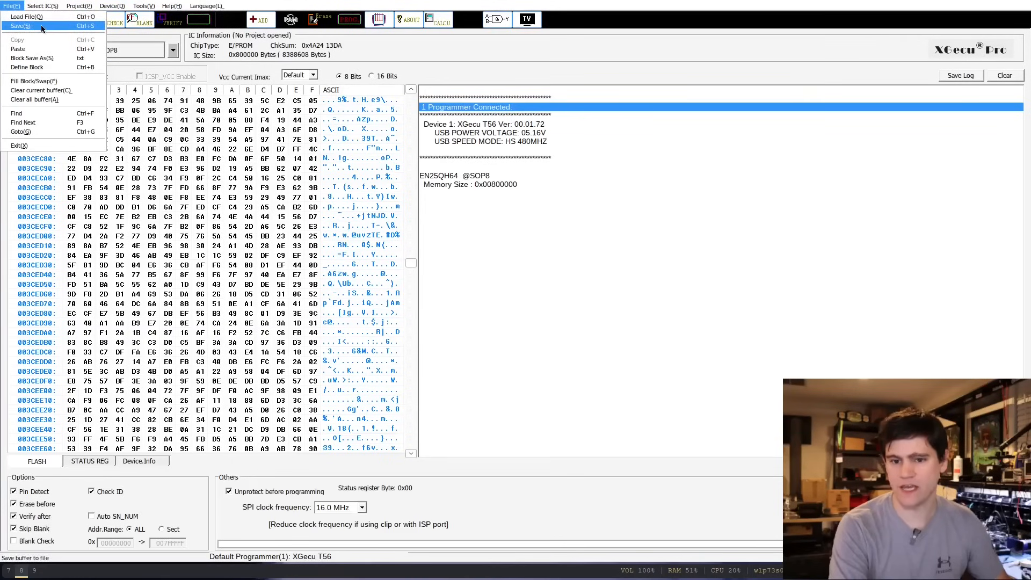
Save the buffer as binary Z:\home\nmatt\work\research\totolink\fw\fw.bin.
{"action": "left_click", "coordinate": [20, 26]}
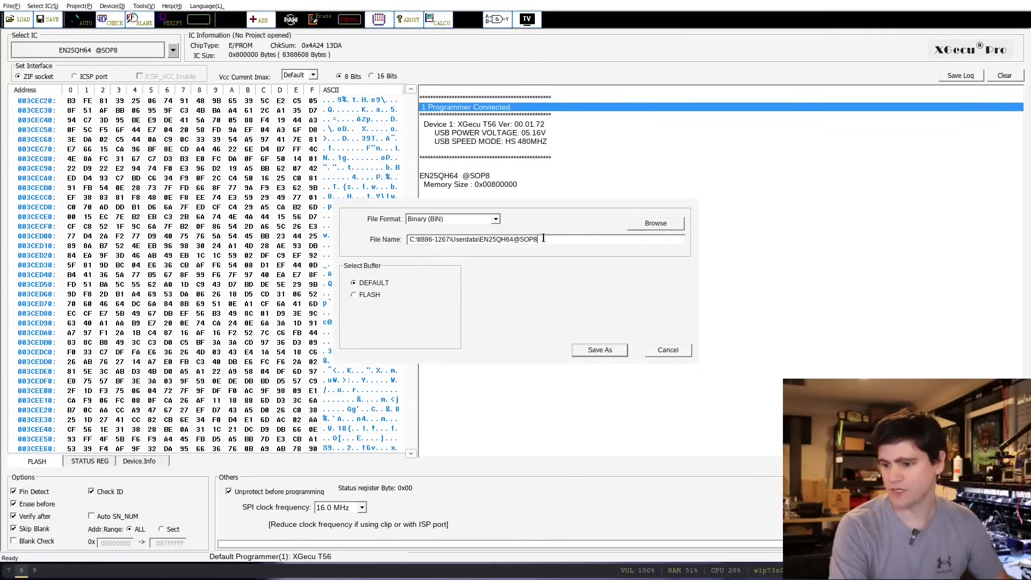
{"action": "type", "text": "Z:\\home\\nmatt\\work\\research\\totolink\\fw\\fw.bin"}
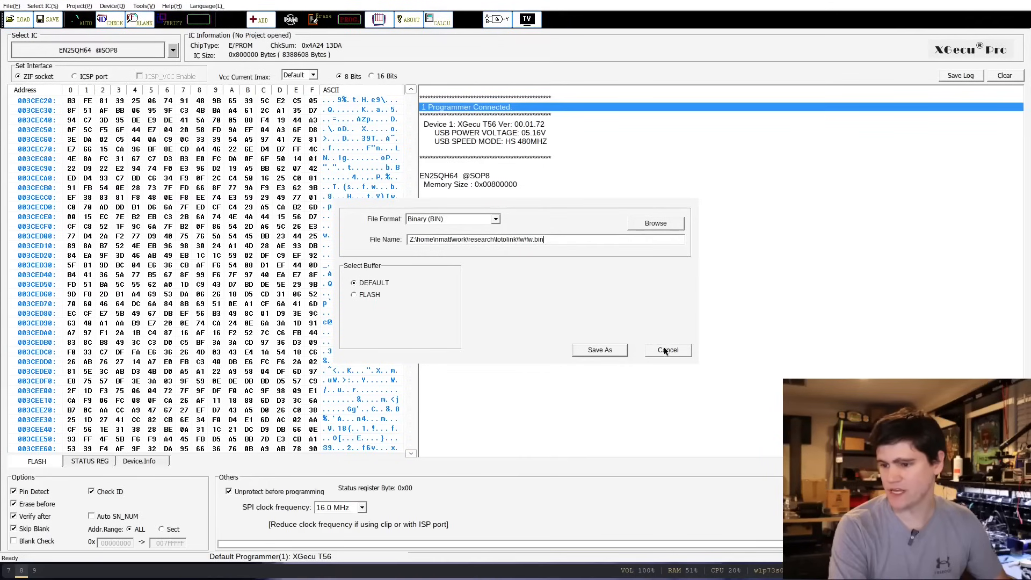
{"action": "left_click", "coordinate": [598, 349]}
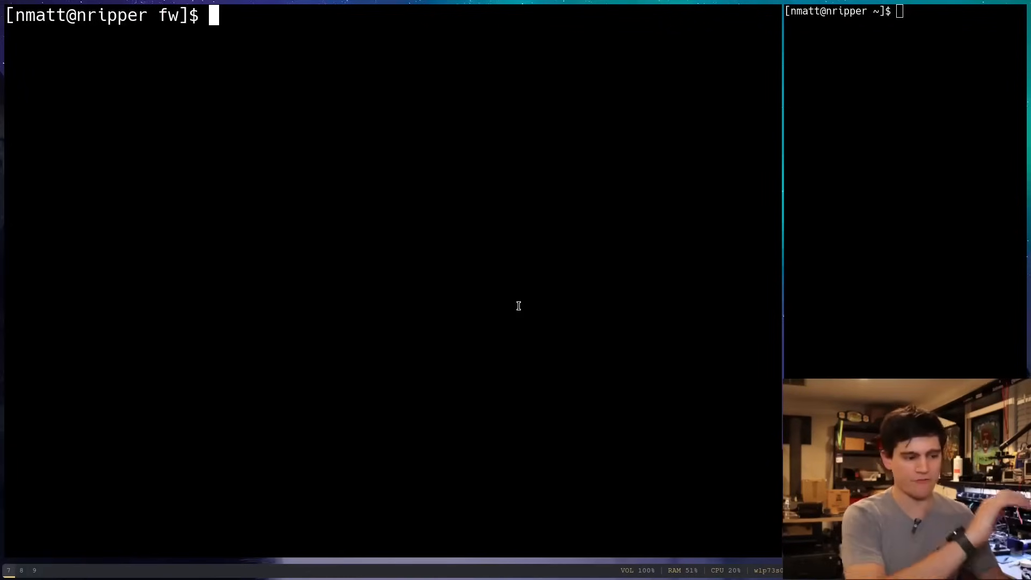
List the fw folder with ls and ls -lh, then enter binwalkv3.
{"action": "type", "text": "ls"}
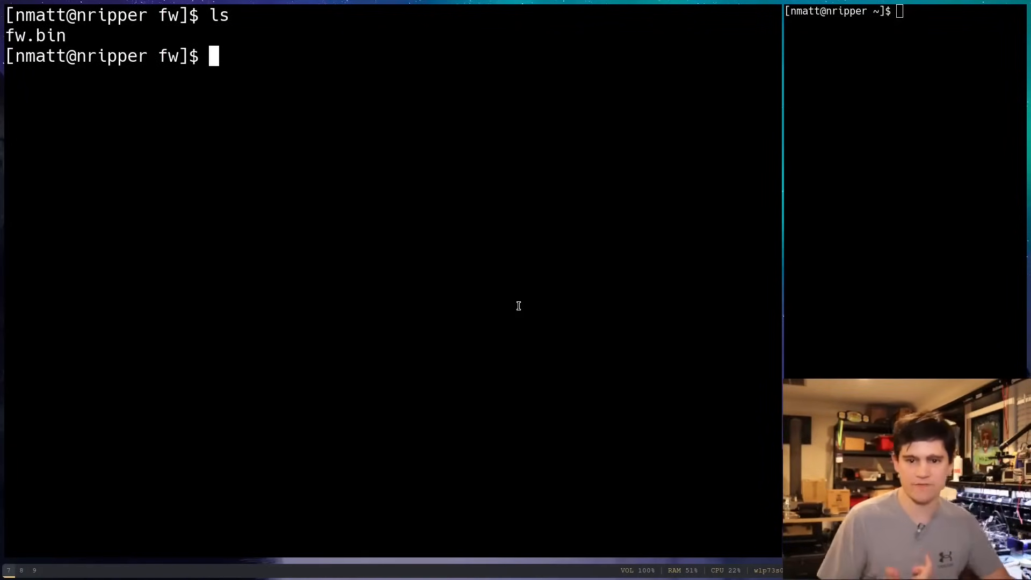
{"action": "type", "text": "ls -lh"}
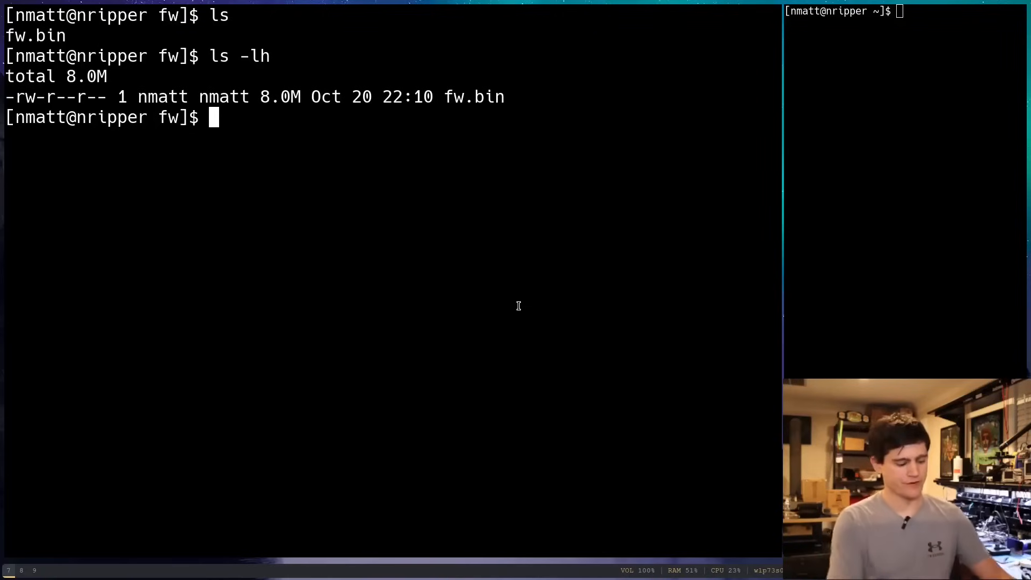
{"action": "type", "text": "binwalkv3"}
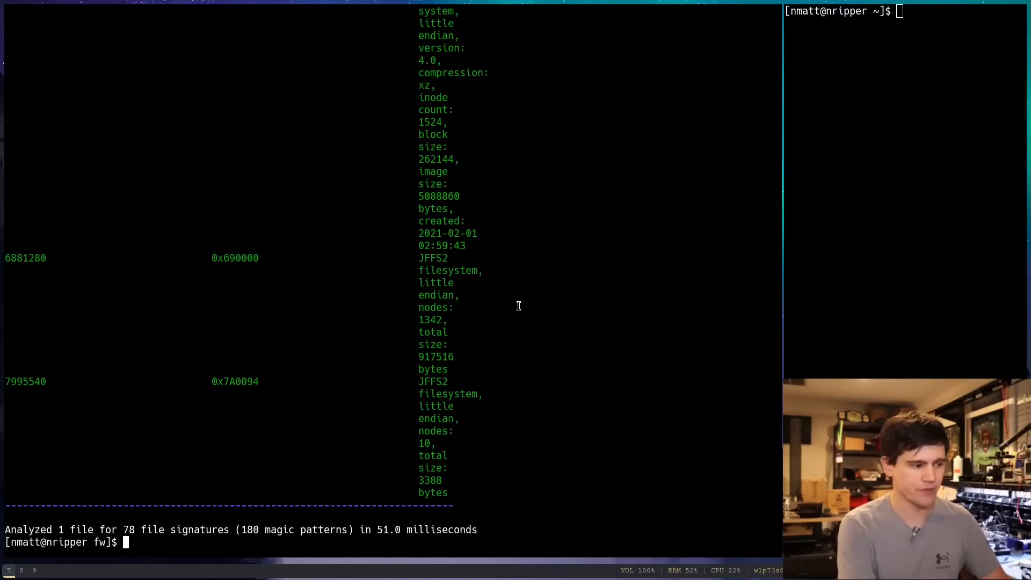
Run binwalkv3 fw.bin to list its uImage, SquashFS and JFFS2 sections.
{"action": "type", "text": "binwalkv3 fw.bin"}
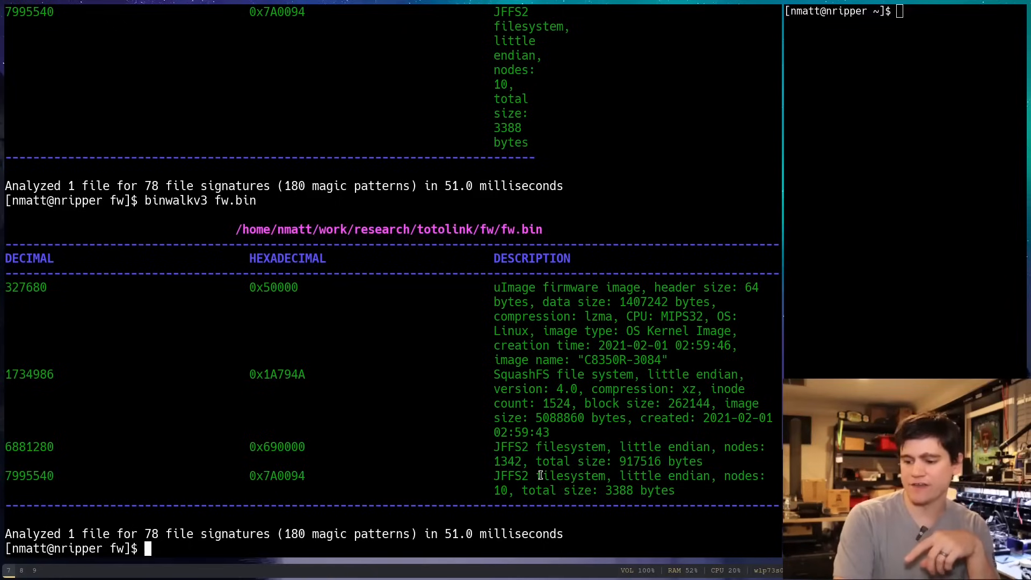
{"action": "double_click", "coordinate": [571, 475]}
{"action": "type", "text": "binwalkv3 -e fw.bin"}
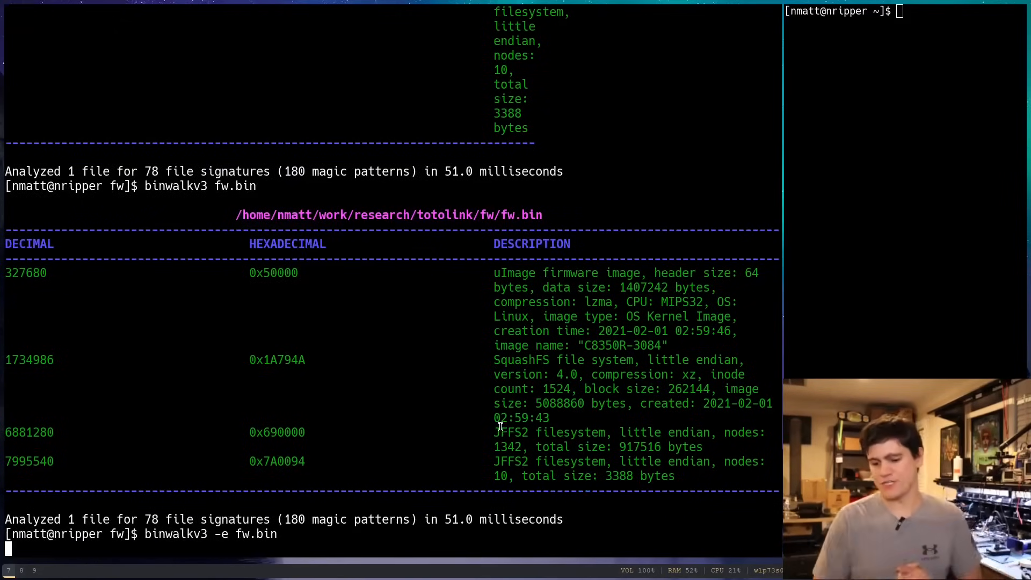
Run the binwalkv3 extraction of fw.bin and enter the extractions folder.
{"action": "key", "text": "Return"}
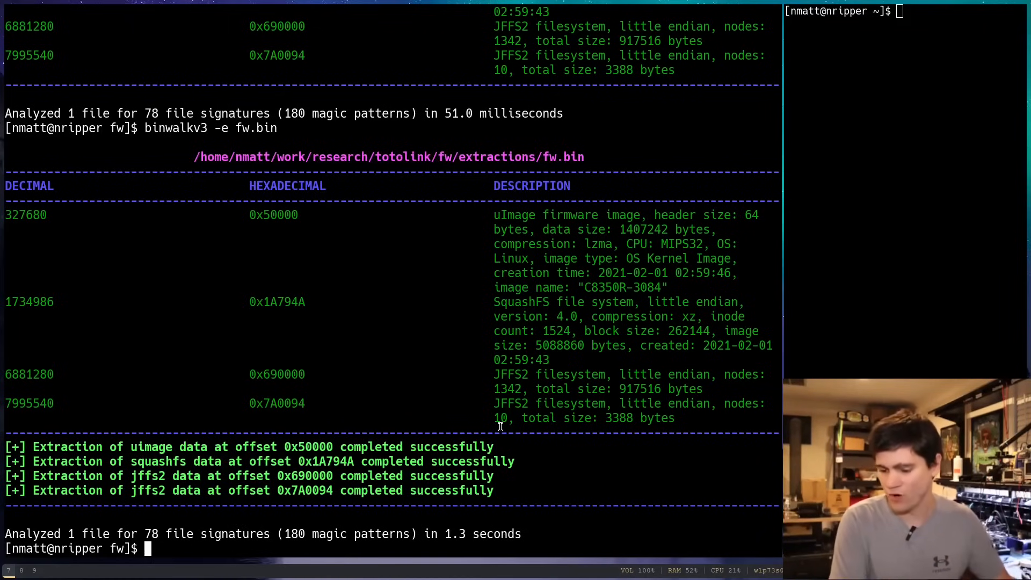
{"action": "type", "text": "cd extractions/"}
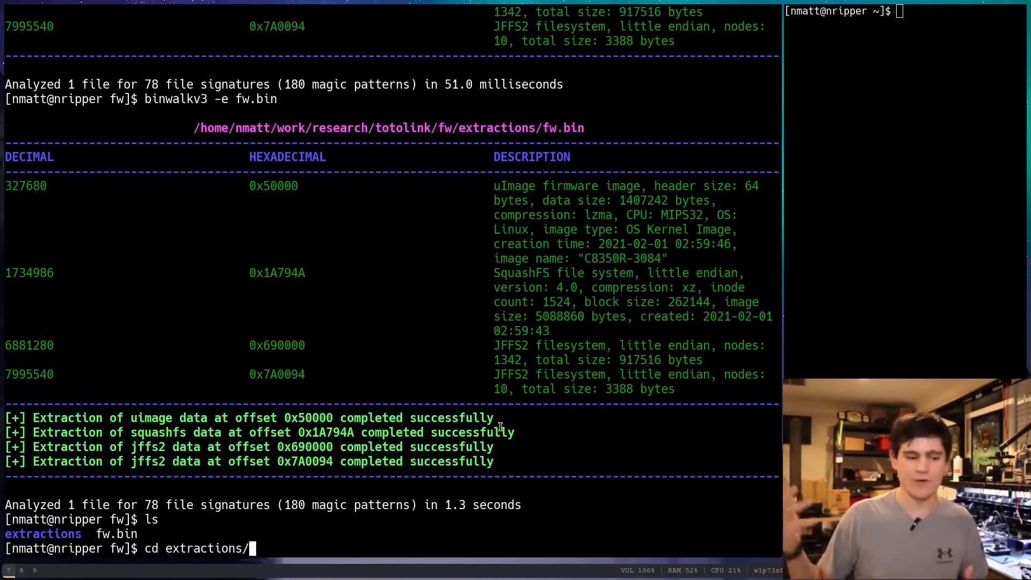
{"action": "key", "text": "Return"}
{"action": "type", "text": "cd fw.bin.extracted/"}
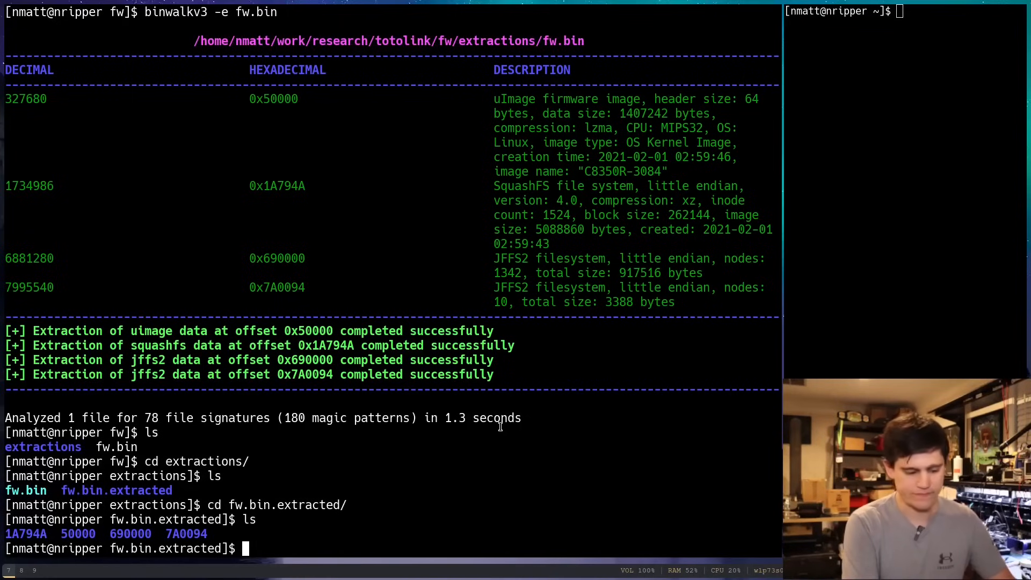
Browse the full list of extracted files with find, then enter cat.
{"action": "type", "text": "find . | less"}
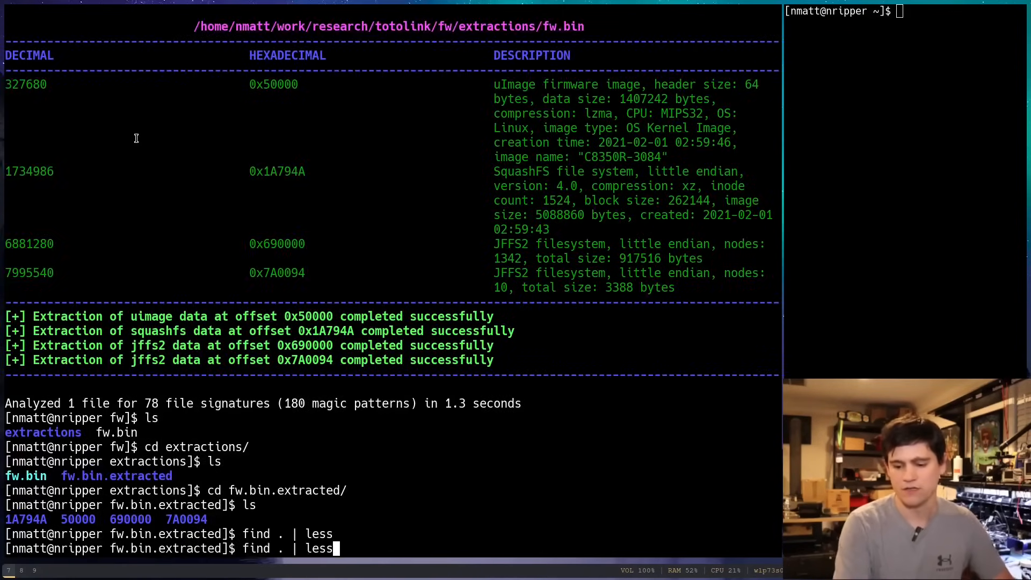
{"action": "key", "text": "Return"}
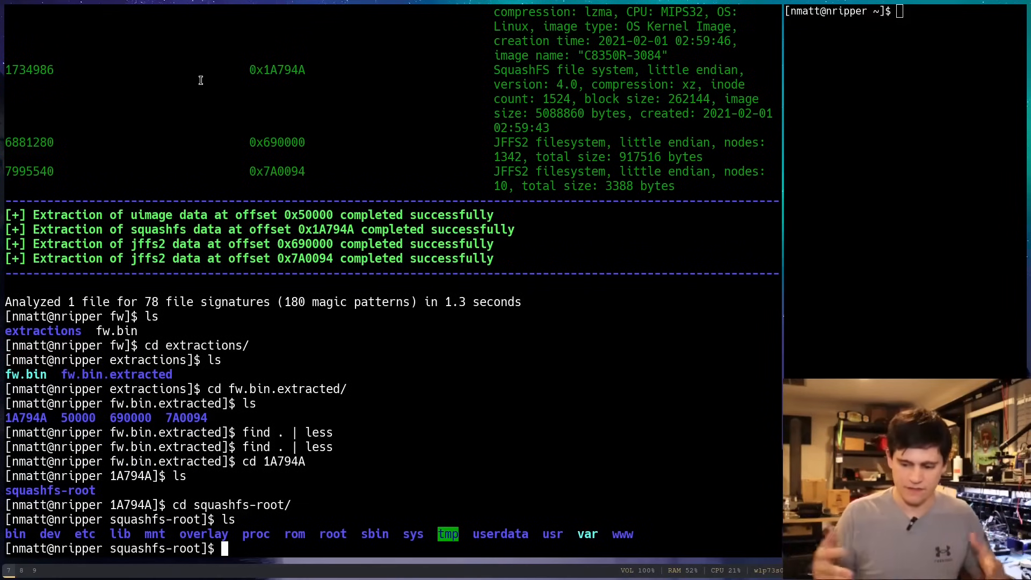
{"action": "type", "text": "cat"}
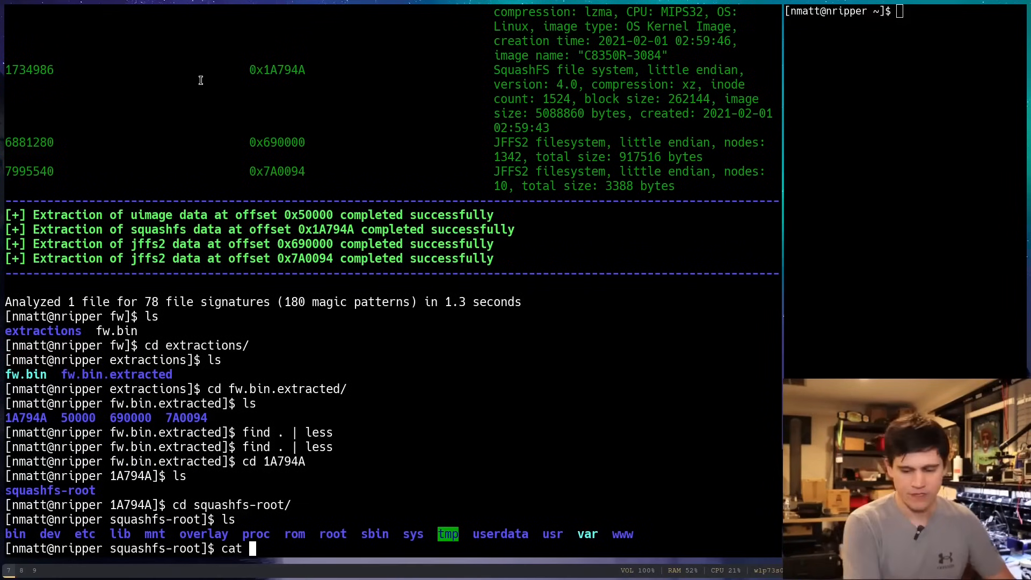
Print the extracted firmware's etc/shadow to show the root password hash.
{"action": "type", "text": "etc/shadow"}
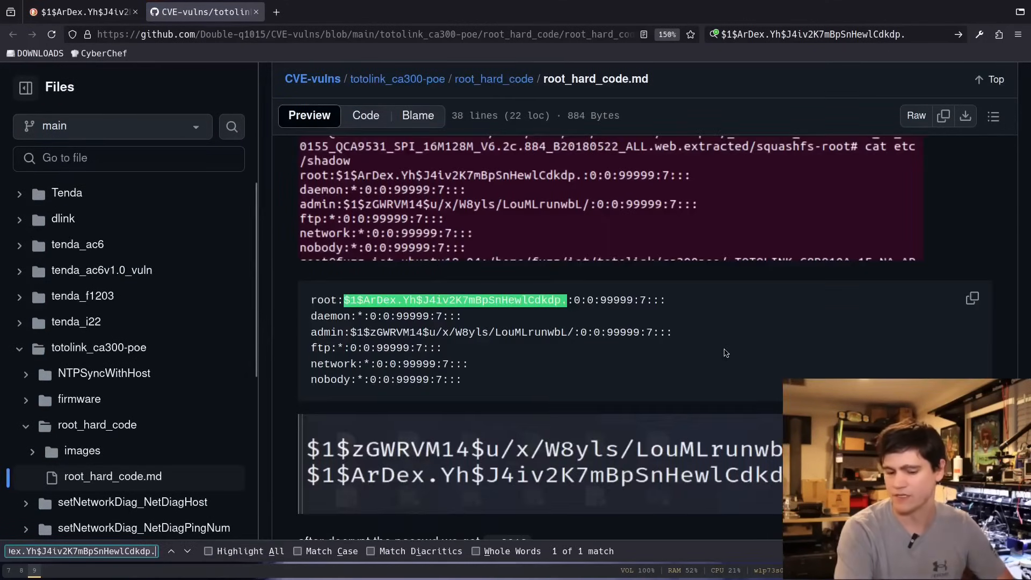
Scroll the root_hard_code.md writeup to compare its root hash with the firmware's.
{"action": "scroll", "scroll_direction": "down", "scroll_amount": 3}
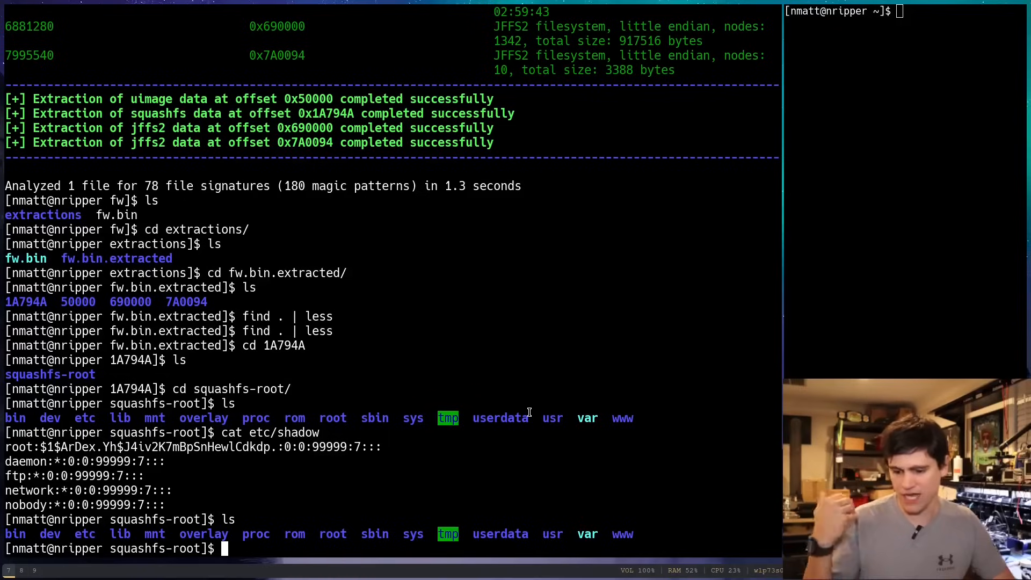
List every squashfs-root file with find . | less and scroll through it.
{"action": "type", "text": "fin"}
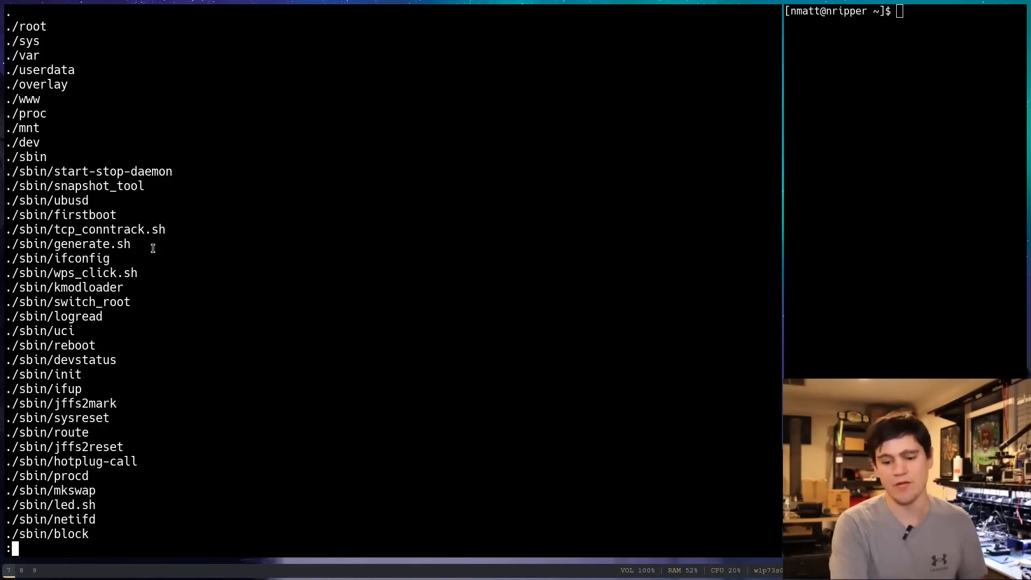
{"action": "scroll", "scroll_direction": "down", "scroll_amount": 3}
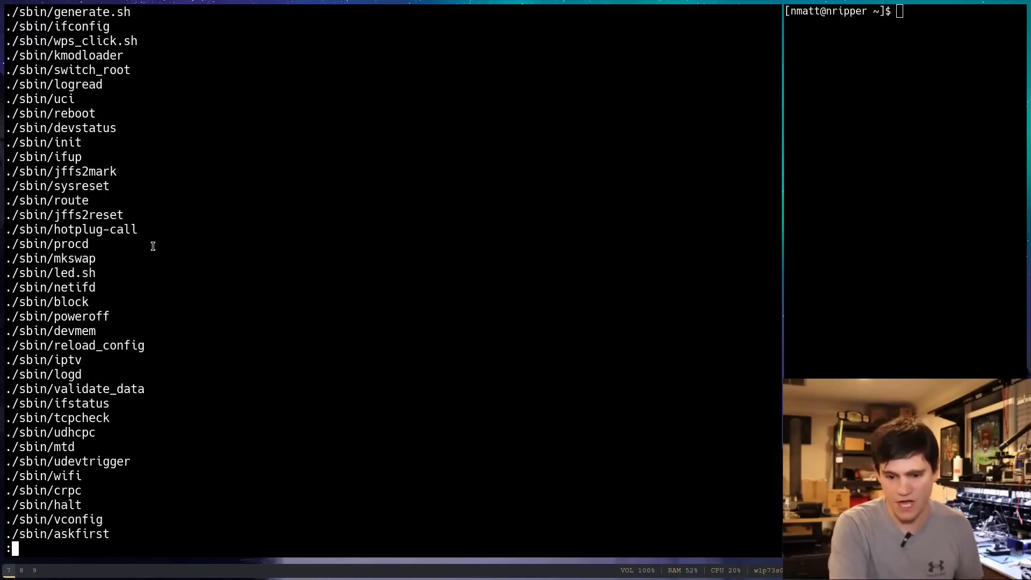
{"action": "scroll", "scroll_direction": "down", "scroll_amount": 3}
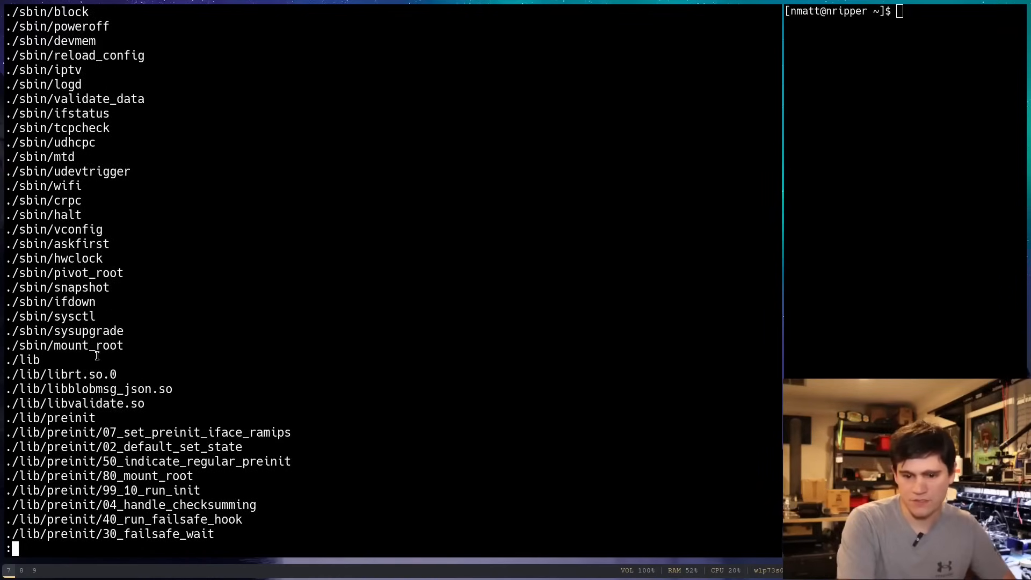
{"action": "scroll", "scroll_direction": "down", "scroll_amount": 3}
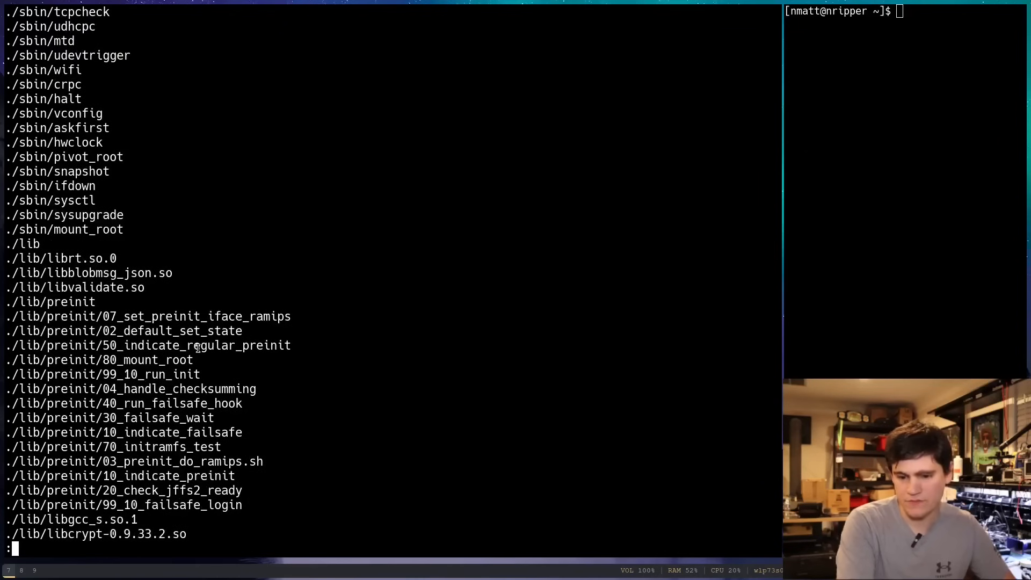
{"action": "scroll", "scroll_direction": "down", "scroll_amount": 3}
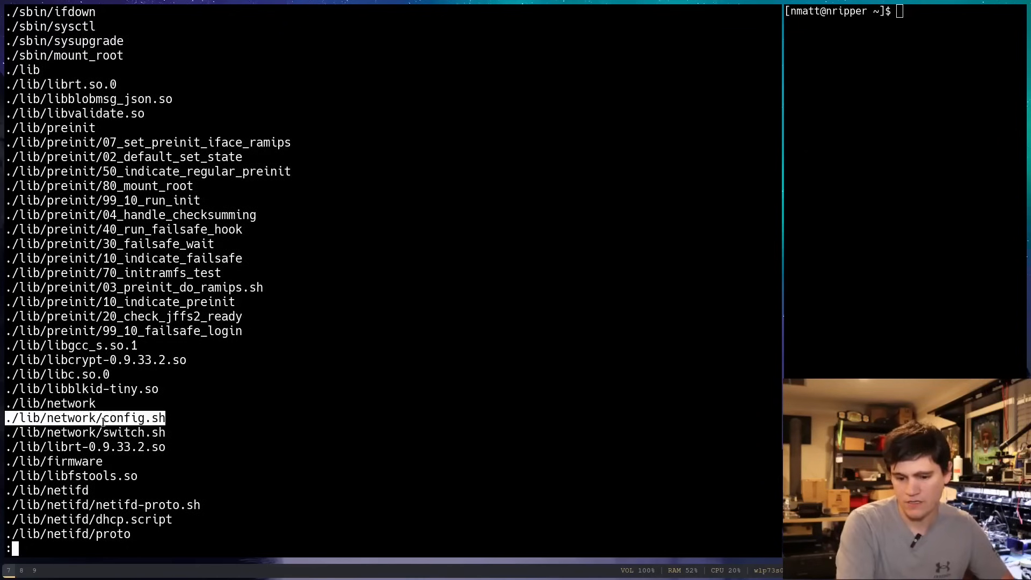
{"action": "mouse_move", "coordinate": [233, 415]}
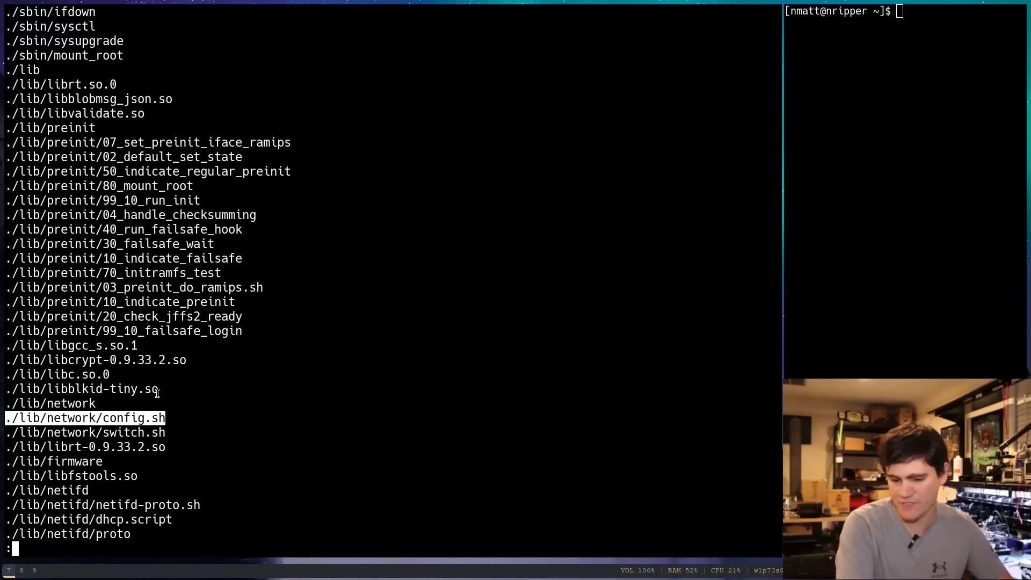
{"action": "scroll", "scroll_direction": "down", "scroll_amount": 3}
{"action": "type", "text": "cat etc/"}
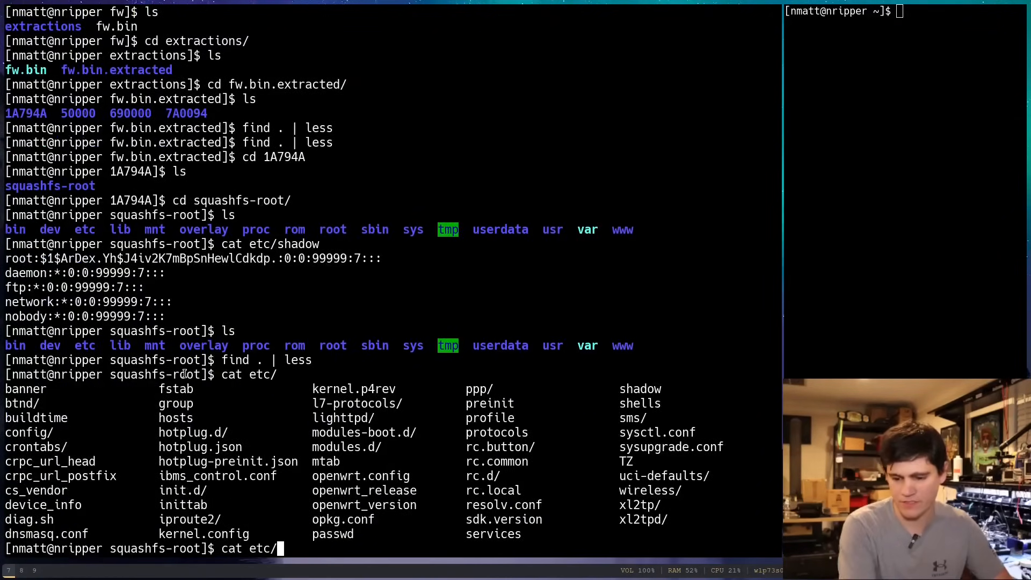
Rerun the filesystem listing and scroll down to ./sbin/generate.sh.
{"action": "type", "text": "wpa^C"}
{"action": "type", "text": "ls"}
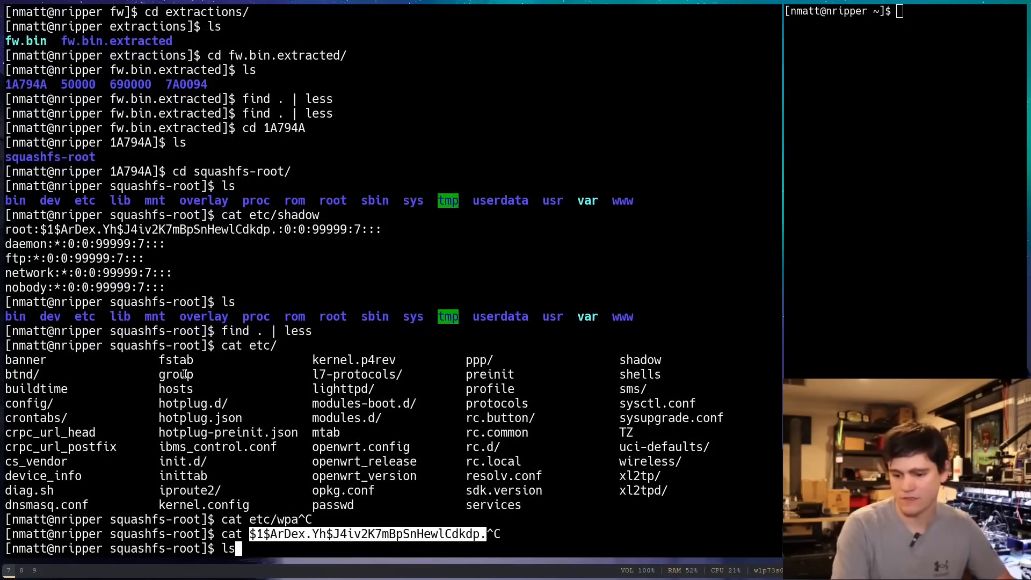
{"action": "key", "text": "Return"}
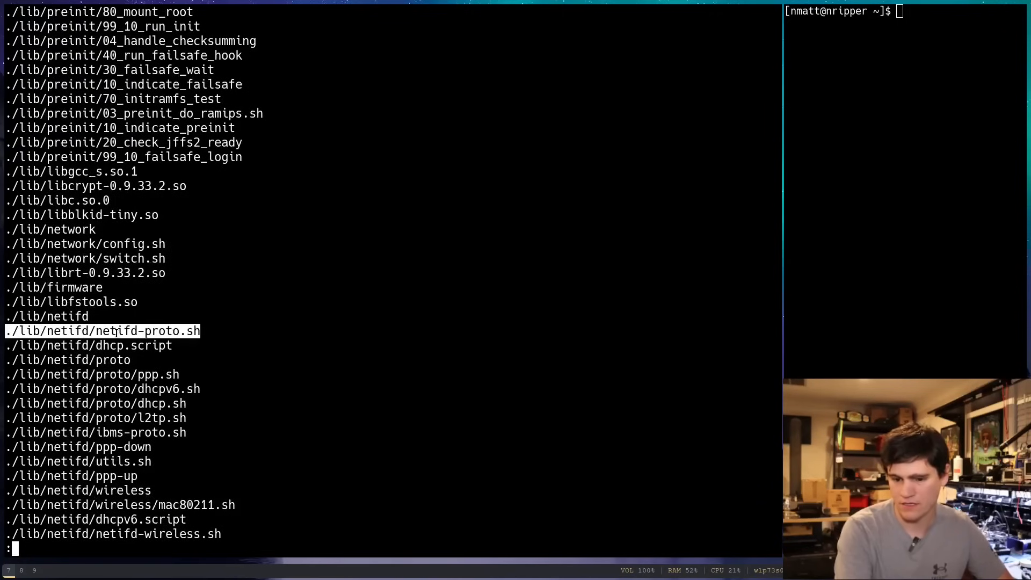
{"action": "scroll", "scroll_direction": "down", "scroll_amount": 3}
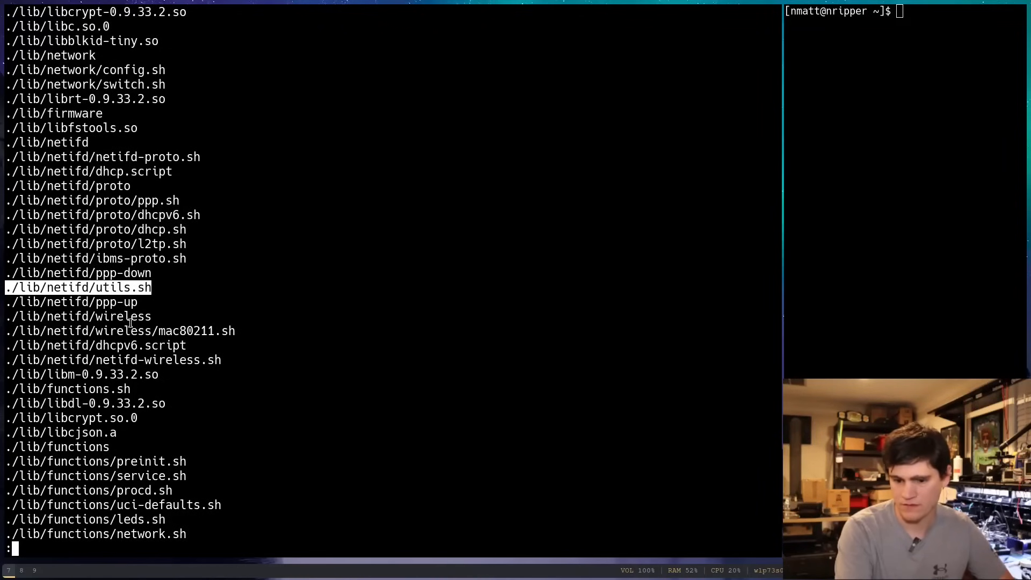
{"action": "scroll", "scroll_direction": "down", "scroll_amount": 3}
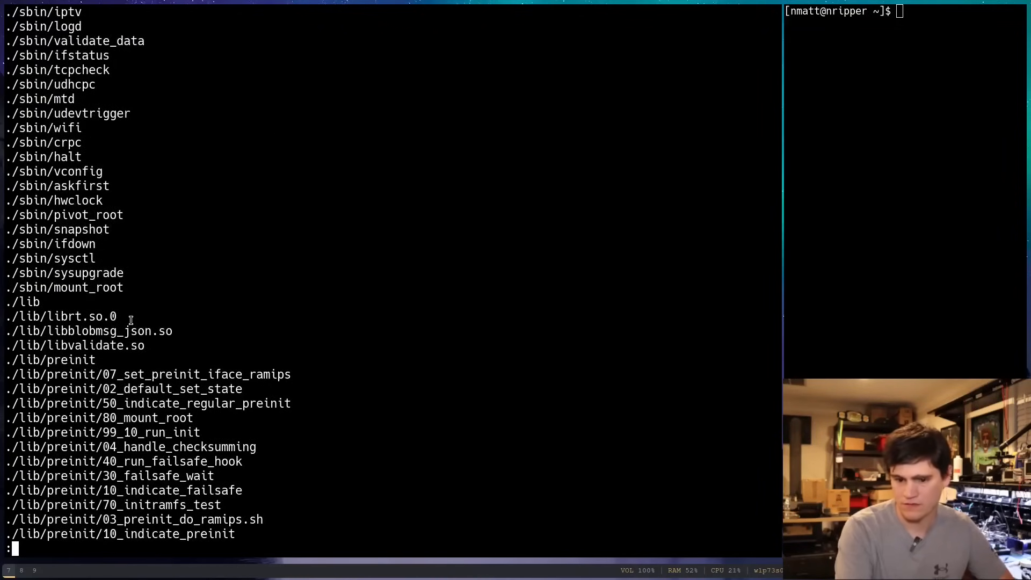
{"action": "scroll", "scroll_direction": "down", "scroll_amount": 3}
{"action": "type", "text": "cat ./sbin/generate.sh"}
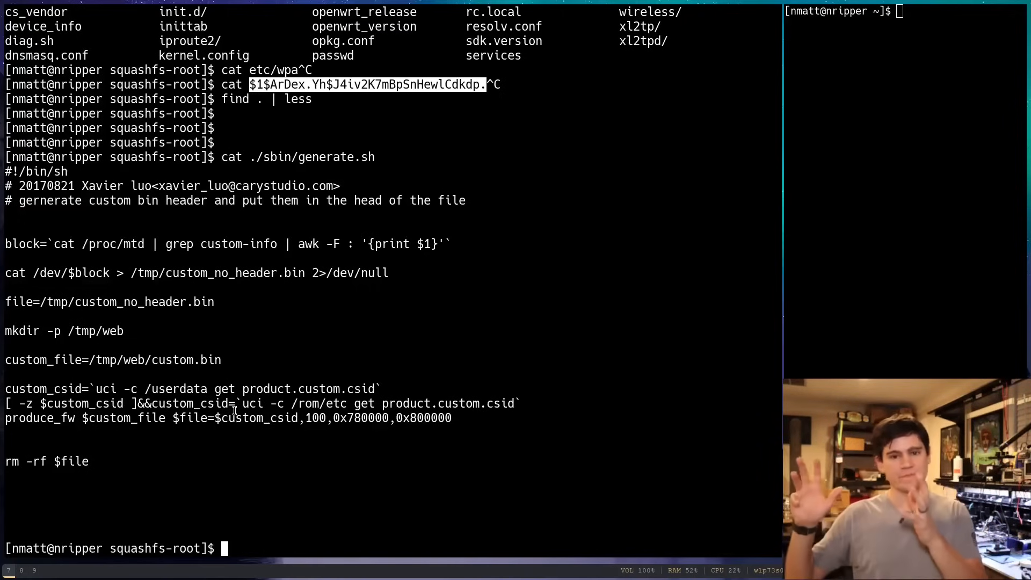
Move up out of squashfs-root with cd .. toward fw.bin.extracted.
{"action": "type", "text": "cd .."}
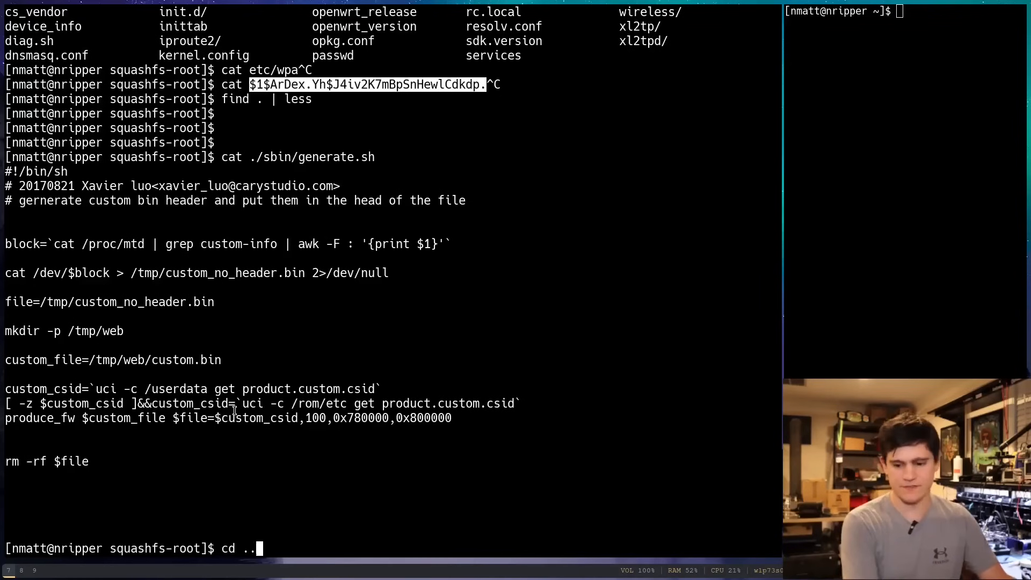
{"action": "key", "text": "Return"}
{"action": "type", "text": "ls"}
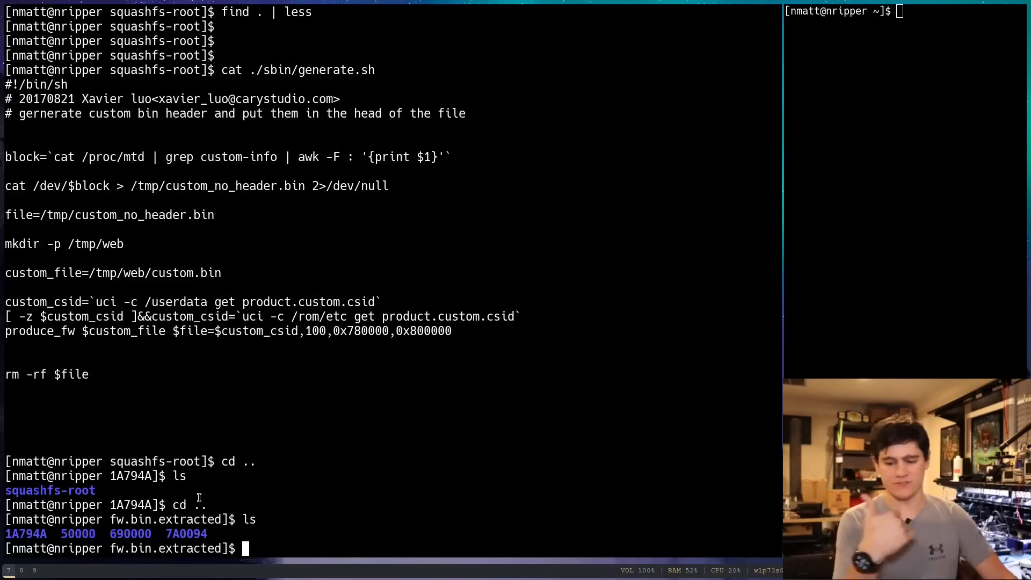
Browse files with find . | less, then cd into 690000 and its jffs2-root folder.
{"action": "type", "text": "find"}
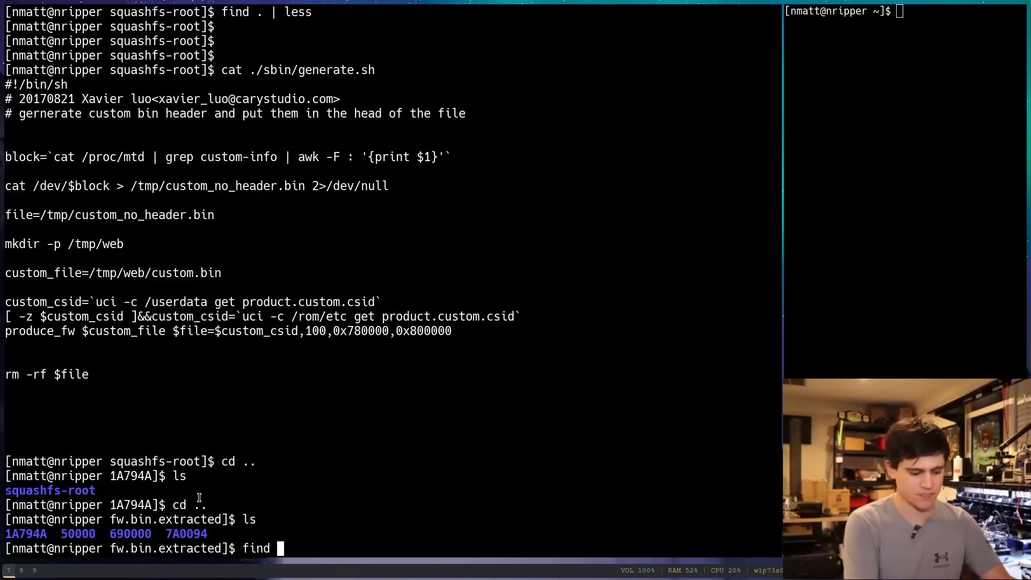
{"action": "type", "text": ". | l;"}
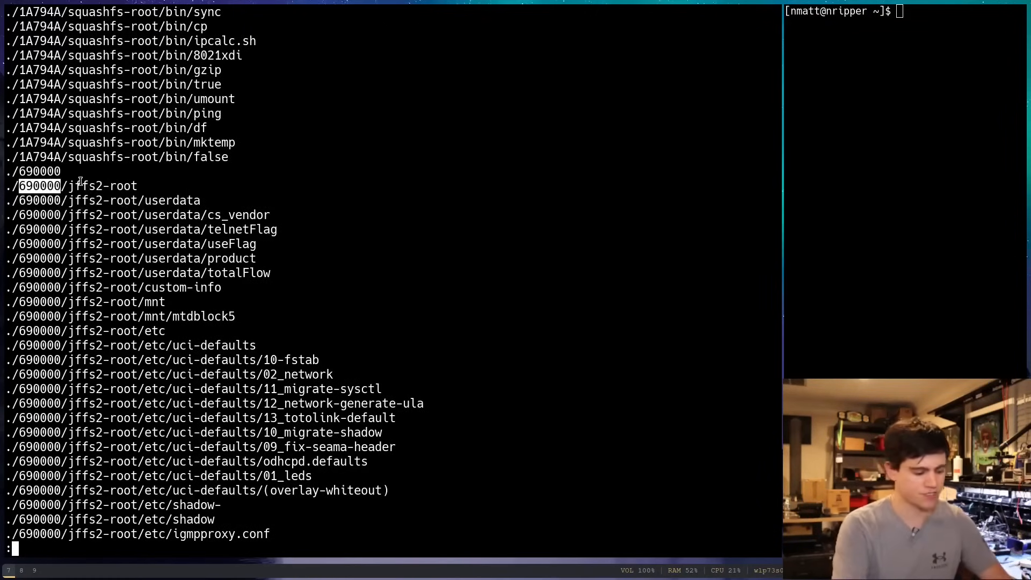
{"action": "type", "text": "ca"}
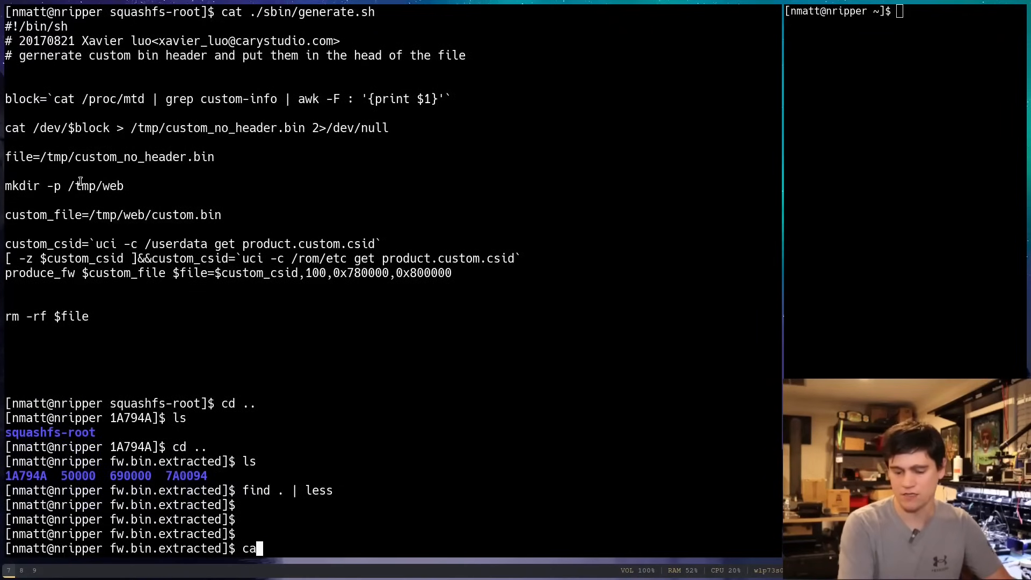
{"action": "type", "text": "cd 690000"}
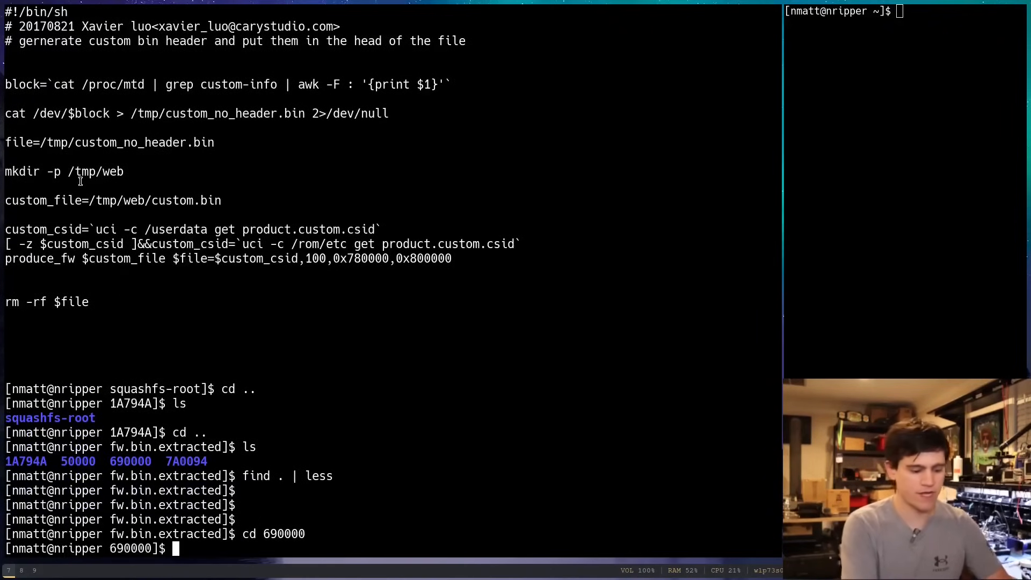
{"action": "scroll", "scroll_direction": "down", "scroll_amount": 3}
{"action": "type", "text": "ls"}
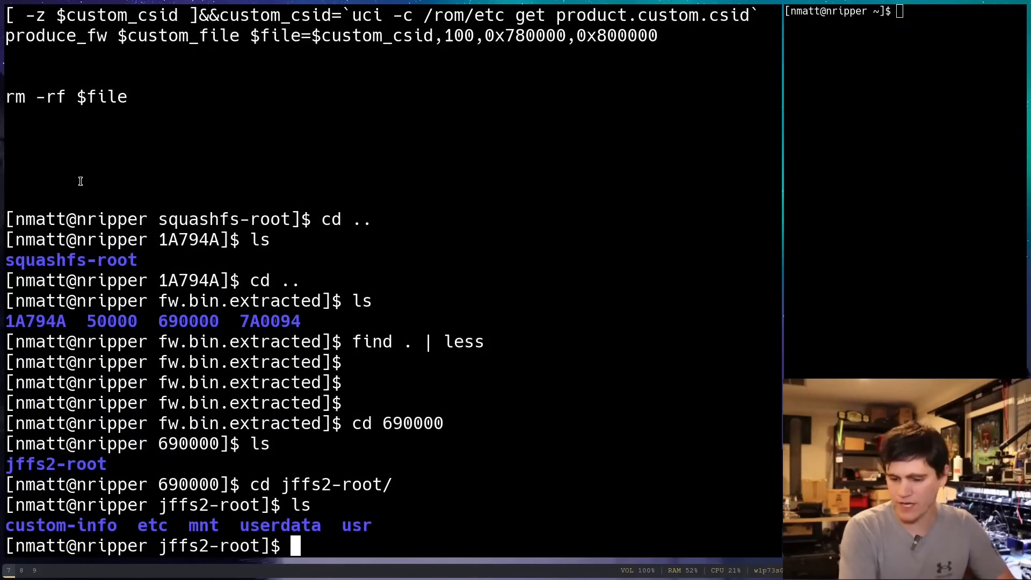
{"action": "type", "text": "cd us"}
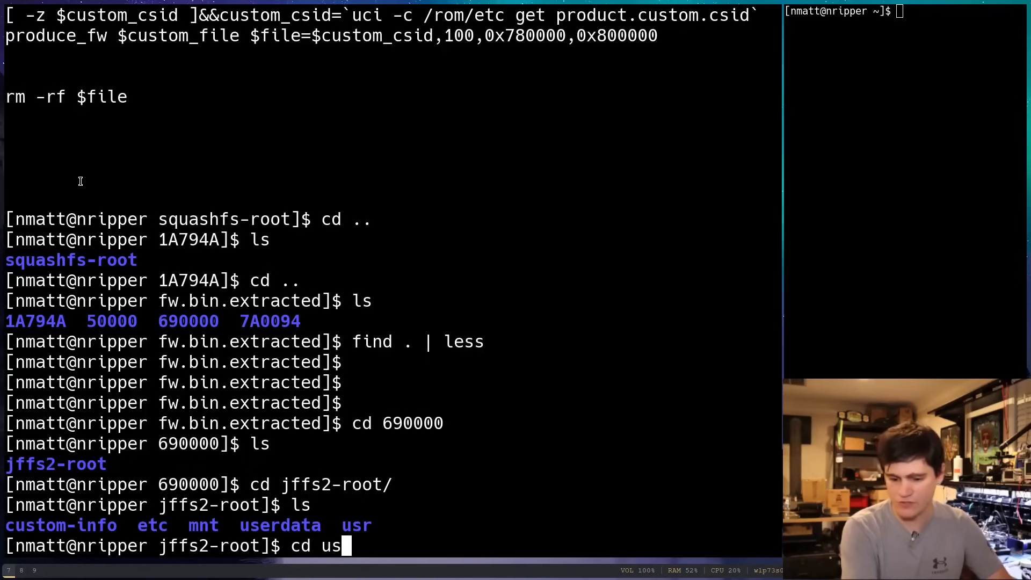
{"action": "type", "text": "cat etc/"}
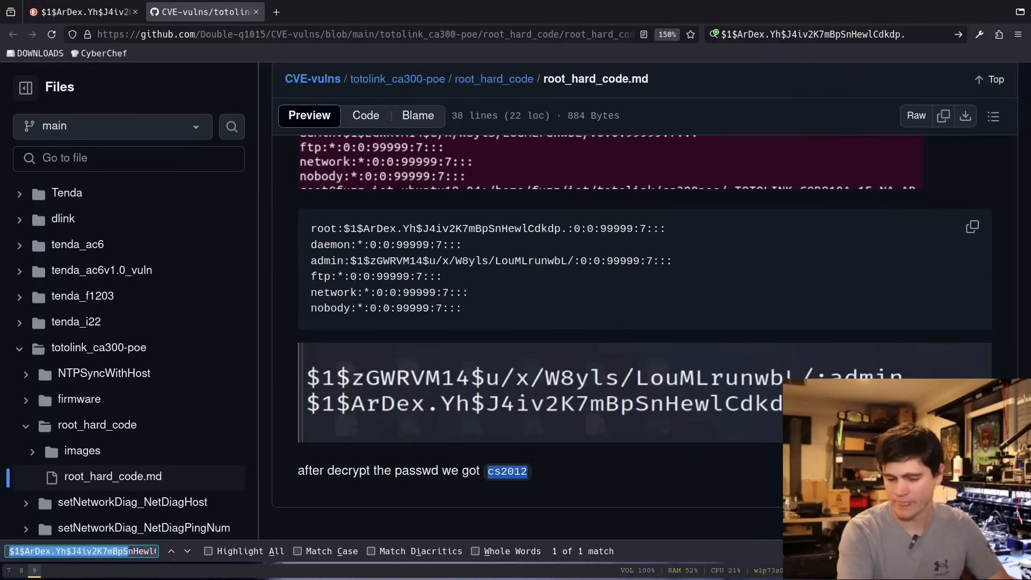
{"action": "mouse_move", "coordinate": [77, 515]}
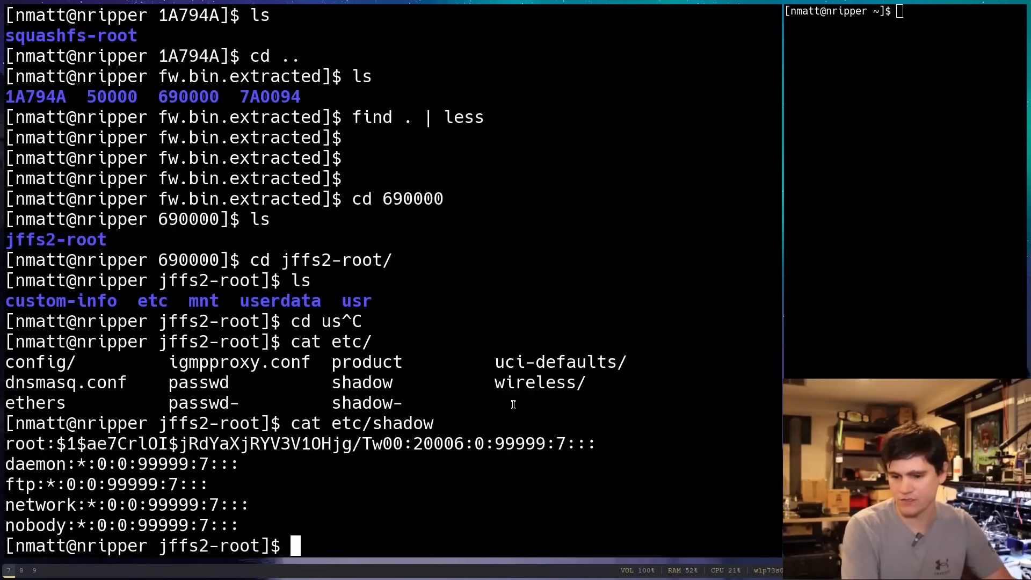
Print etc/shadow and the userdata product config, marking CloudUpdateDomain and esas.carystudio.com.
{"action": "type", "text": "cat"}
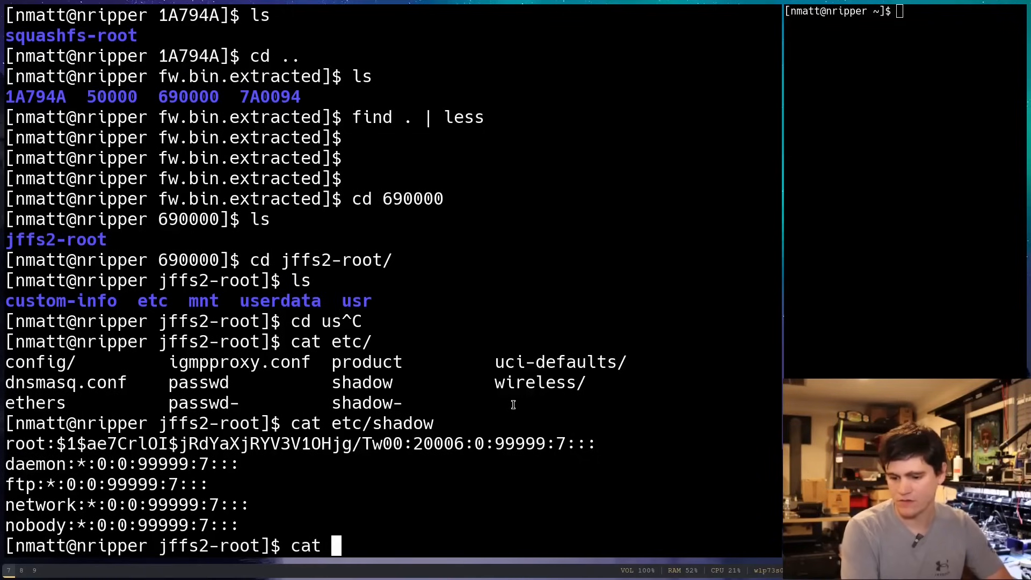
{"action": "type", "text": "cat"}
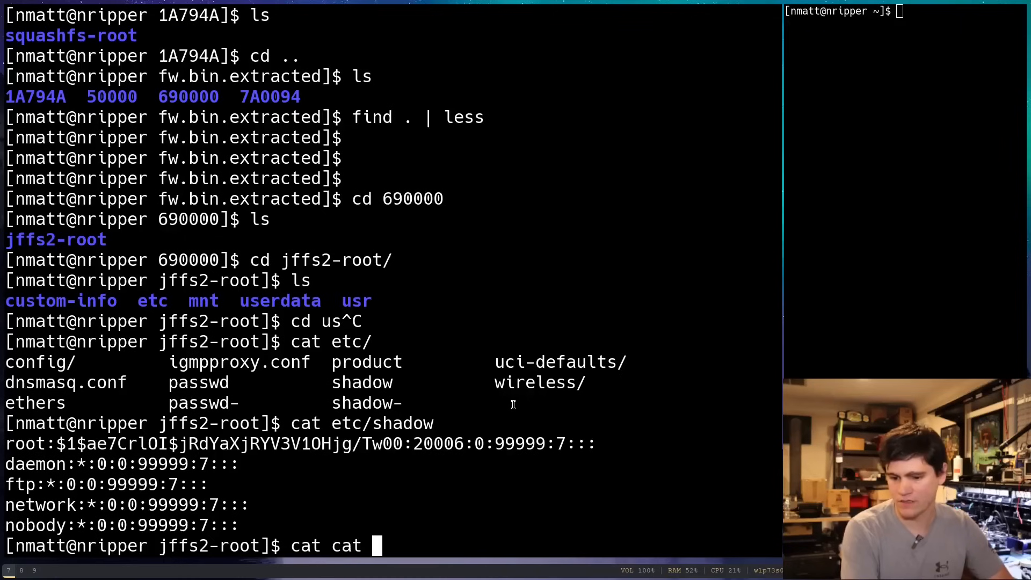
{"action": "type", "text": "etc/"}
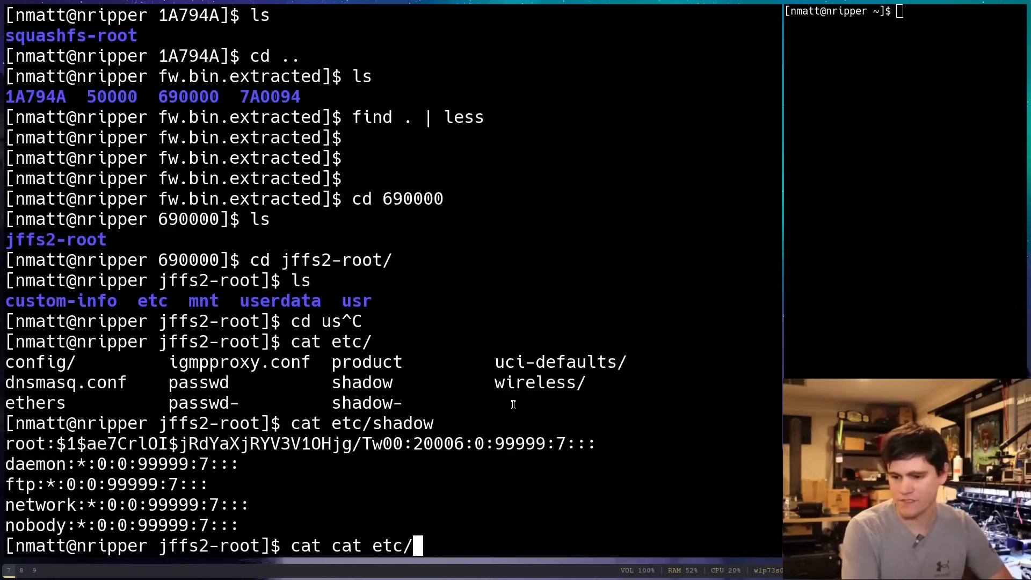
{"action": "type", "text": "wireless/mt76^C"}
{"action": "type", "text": "cd userdata/"}
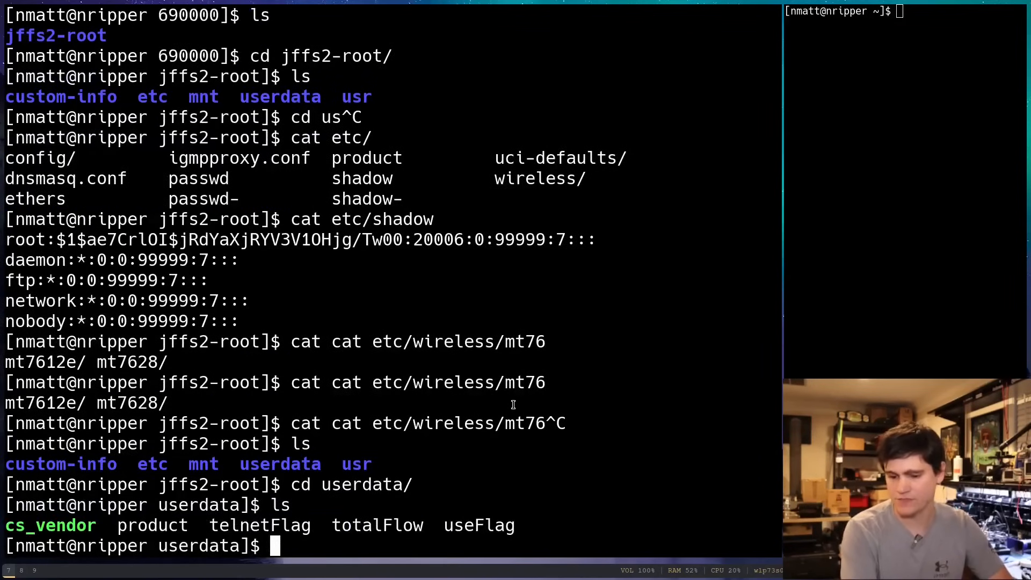
{"action": "type", "text": "cat opr"}
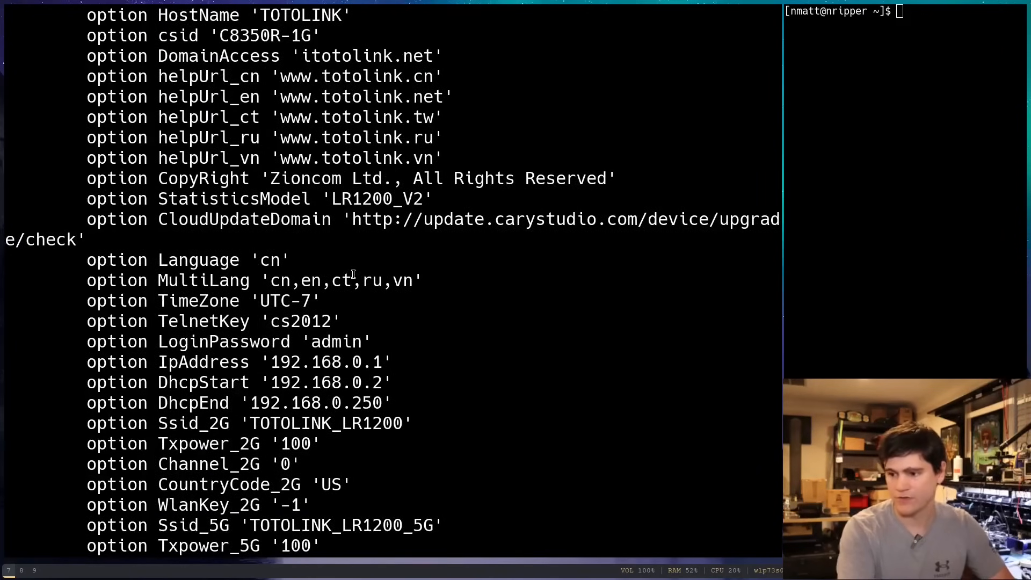
{"action": "double_click", "coordinate": [172, 219]}
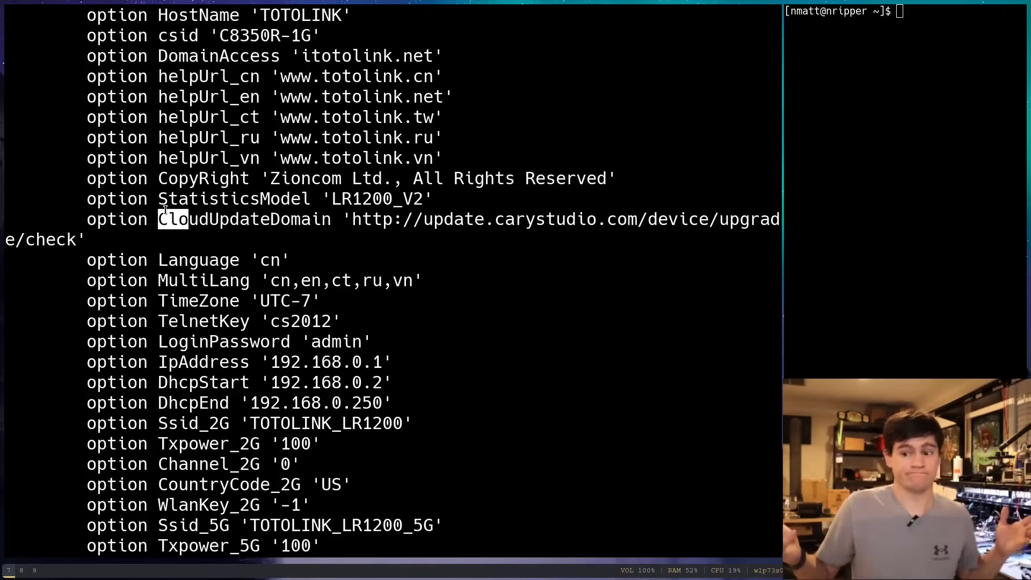
{"action": "mouse_move", "coordinate": [723, 3]}
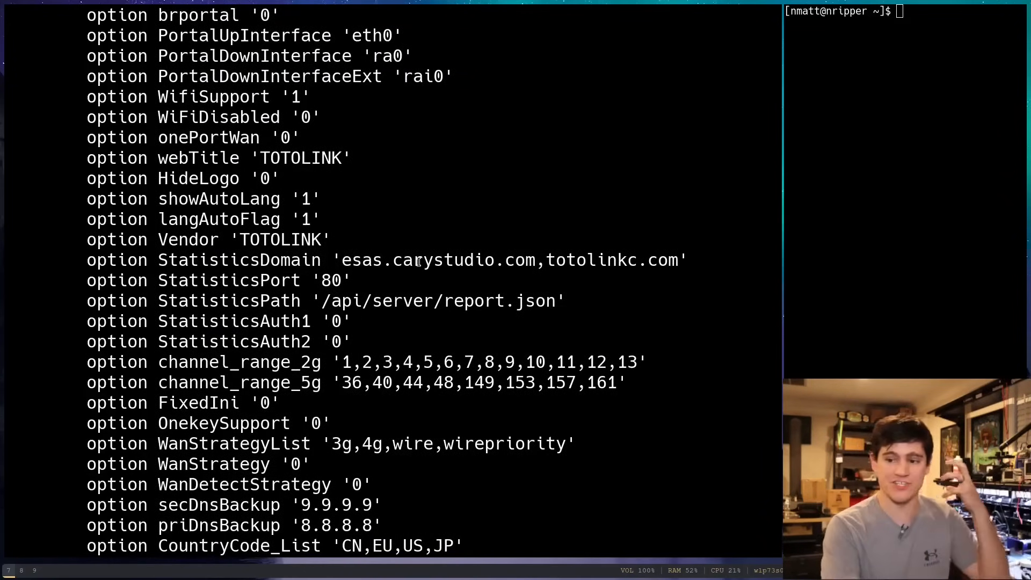
{"action": "mouse_move", "coordinate": [401, 307]}
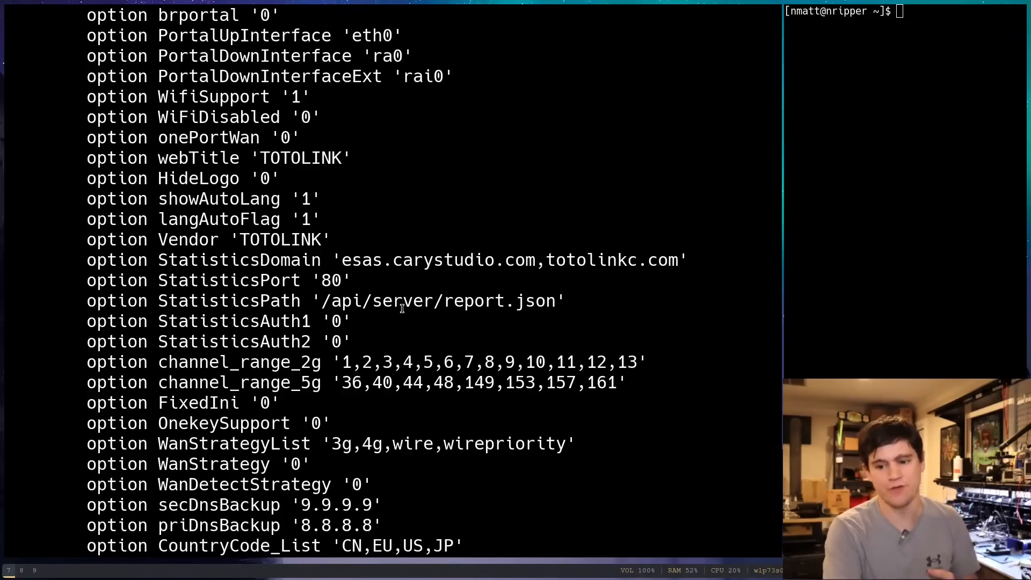
{"action": "double_click", "coordinate": [510, 260]}
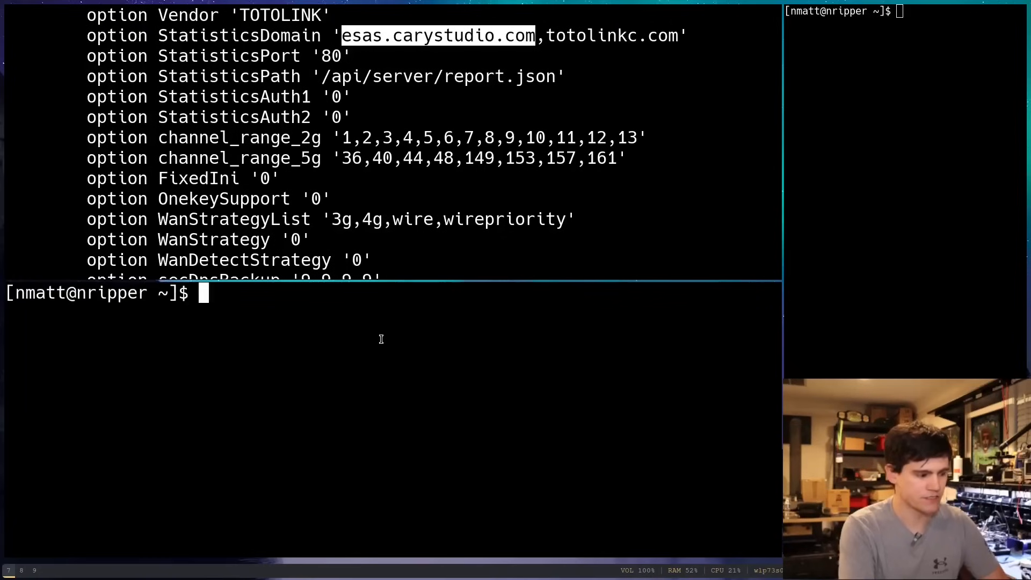
{"action": "type", "text": "curl -v"}
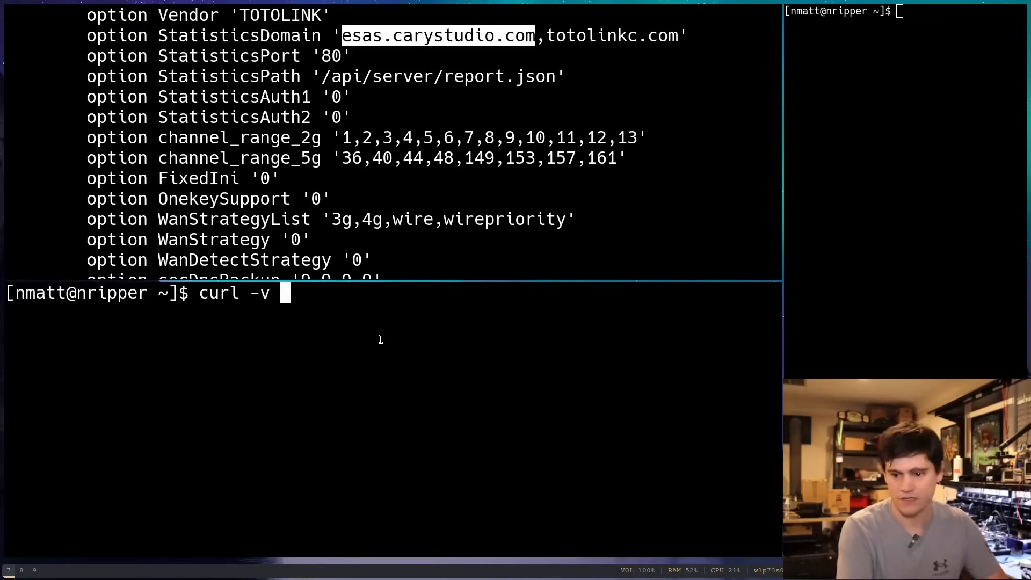
{"action": "type", "text": "http"}
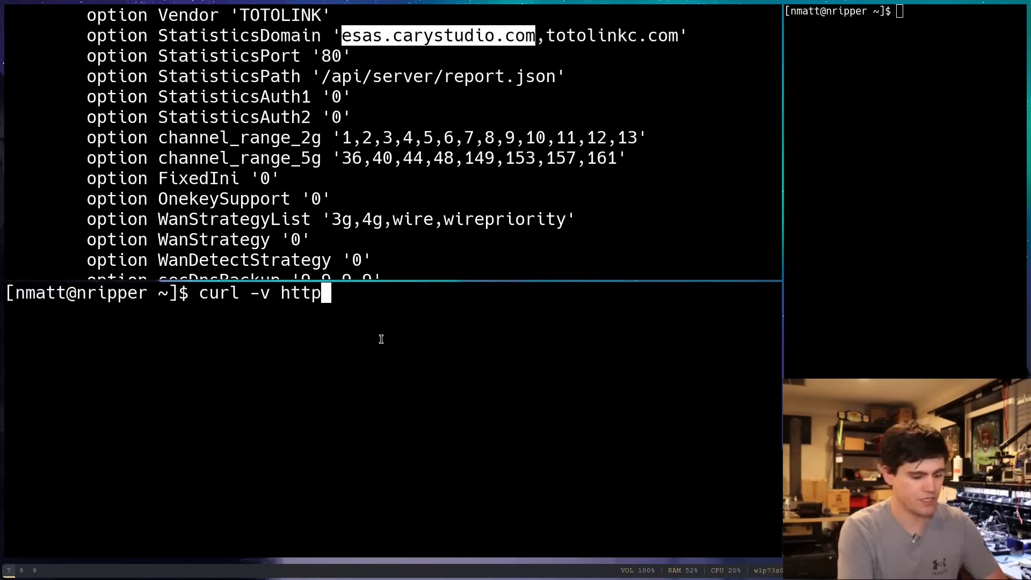
{"action": "type", "text": "://esas.carystudio.com"}
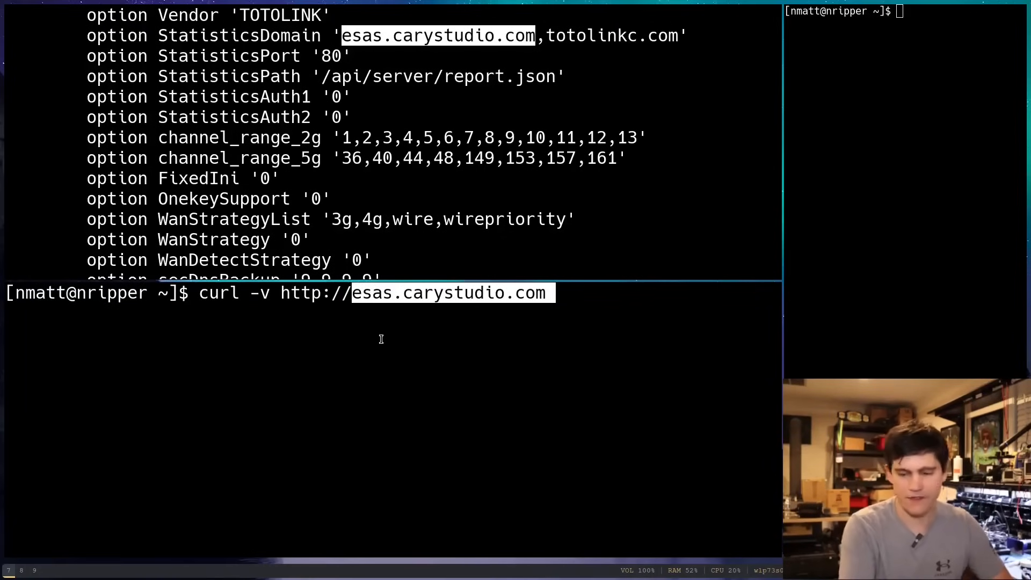
{"action": "type", "text": "/"}
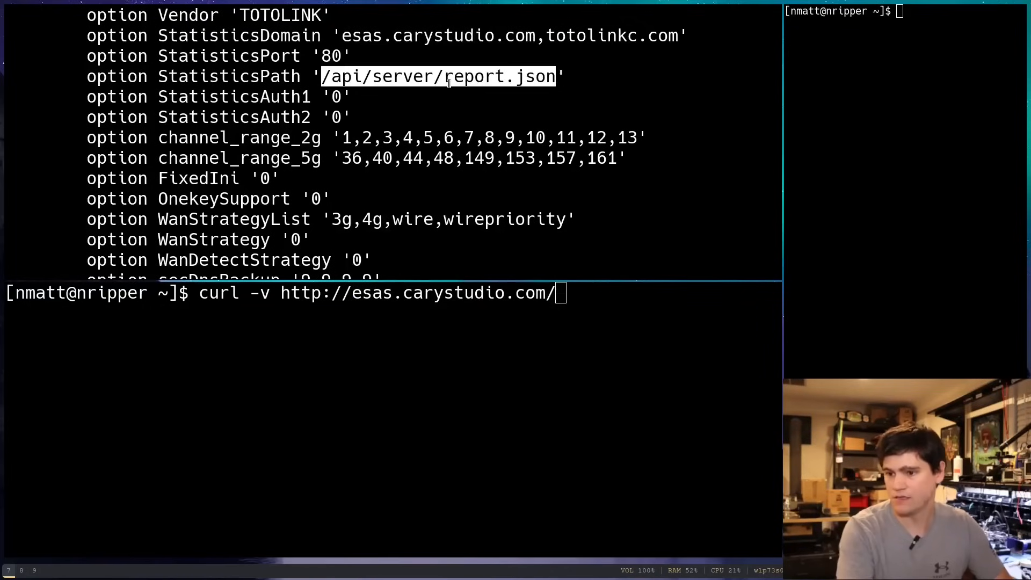
{"action": "type", "text": "/api/server/report.json"}
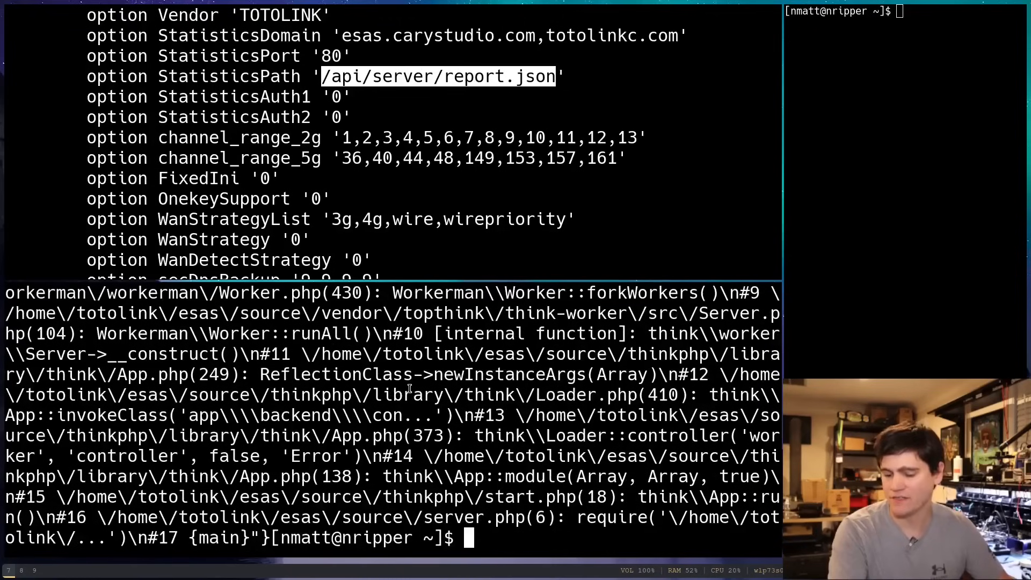
{"action": "type", "text": "curl -v http://esas.carystudio.com/api/server/report.json"}
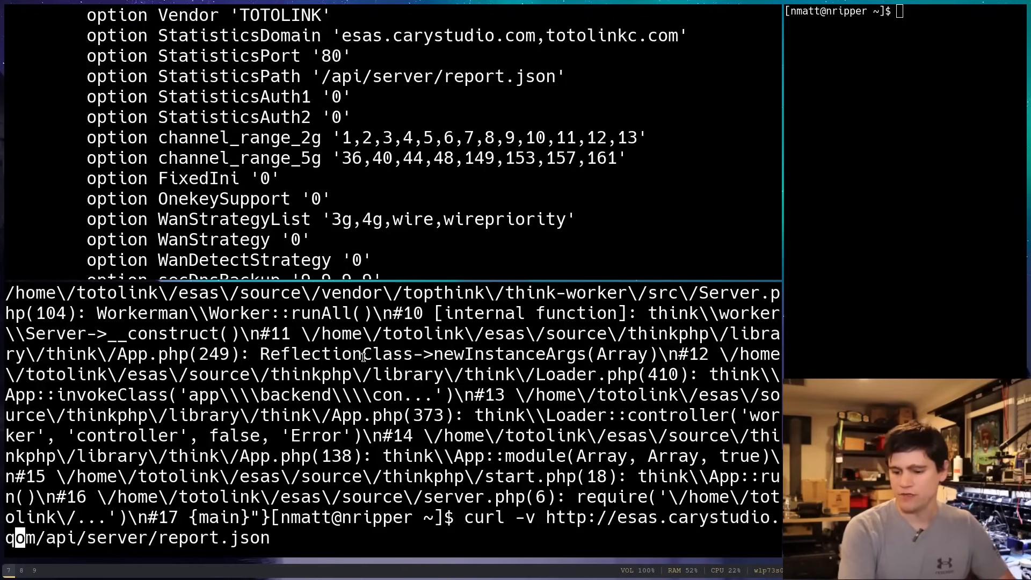
Start picocom at 115200 baud on /dev/ttyUSB0 from the userdata shell.
{"action": "key", "text": "Return"}
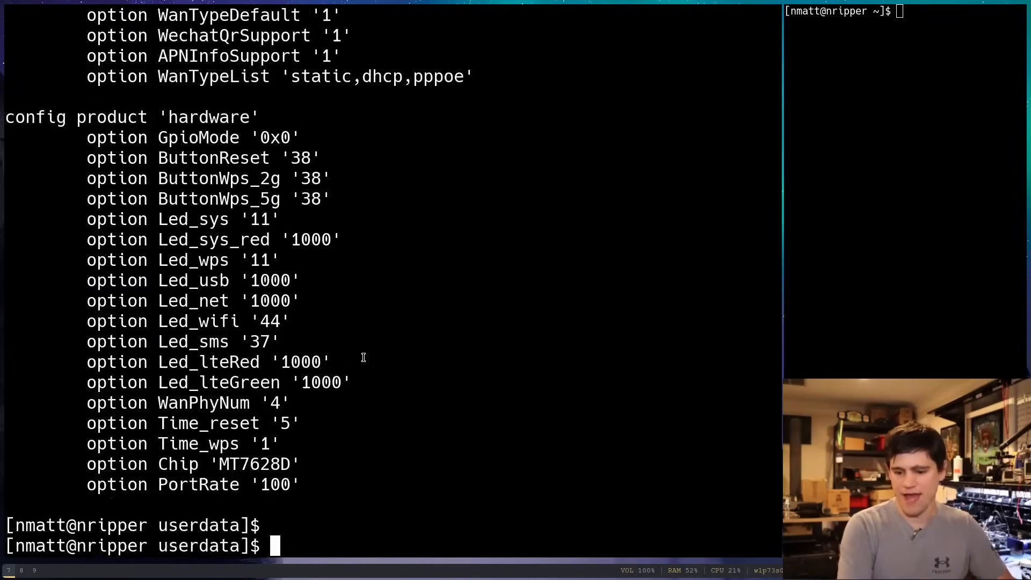
{"action": "type", "text": "picocom o"}
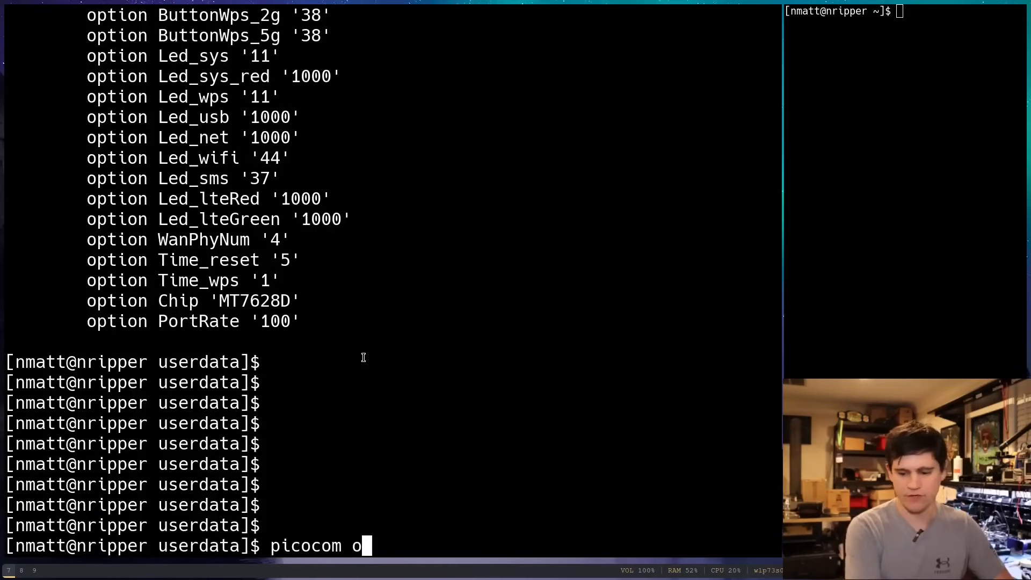
{"action": "type", "text": "-b 1"}
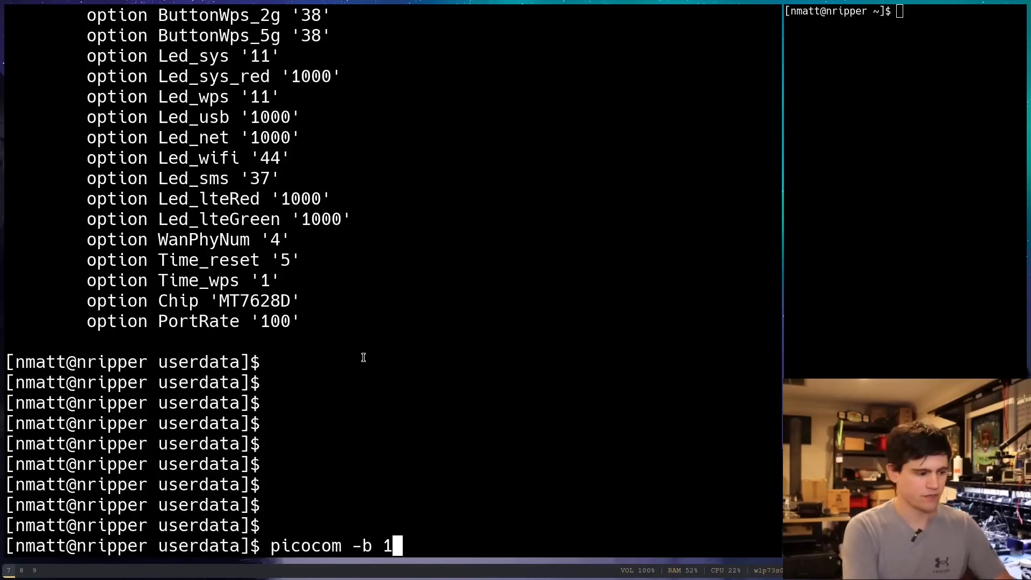
{"action": "type", "text": "15200 /dev/t"}
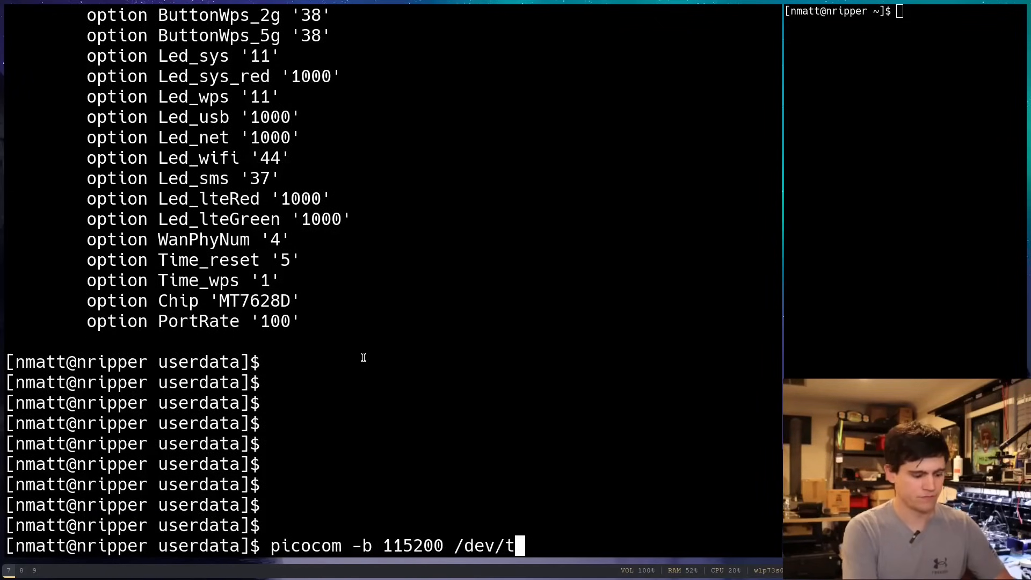
{"action": "type", "text": "ty"}
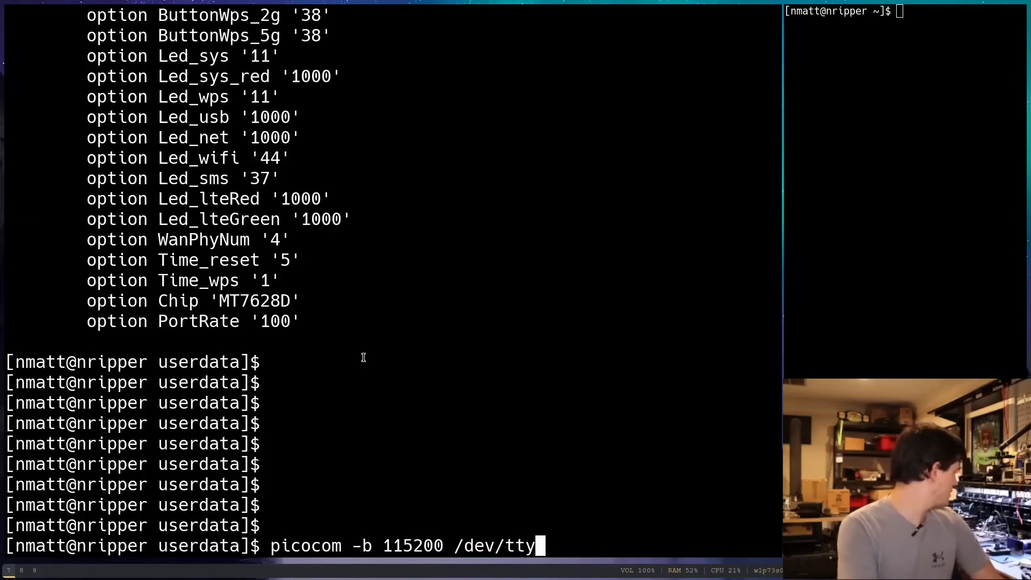
{"action": "type", "text": "USB0"}
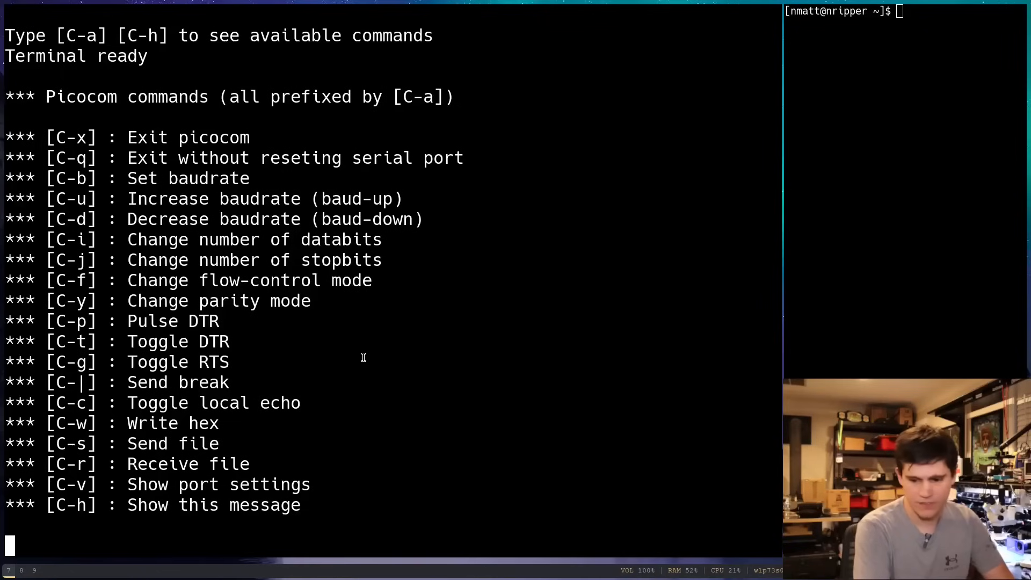
{"action": "mouse_move", "coordinate": [63, 144]}
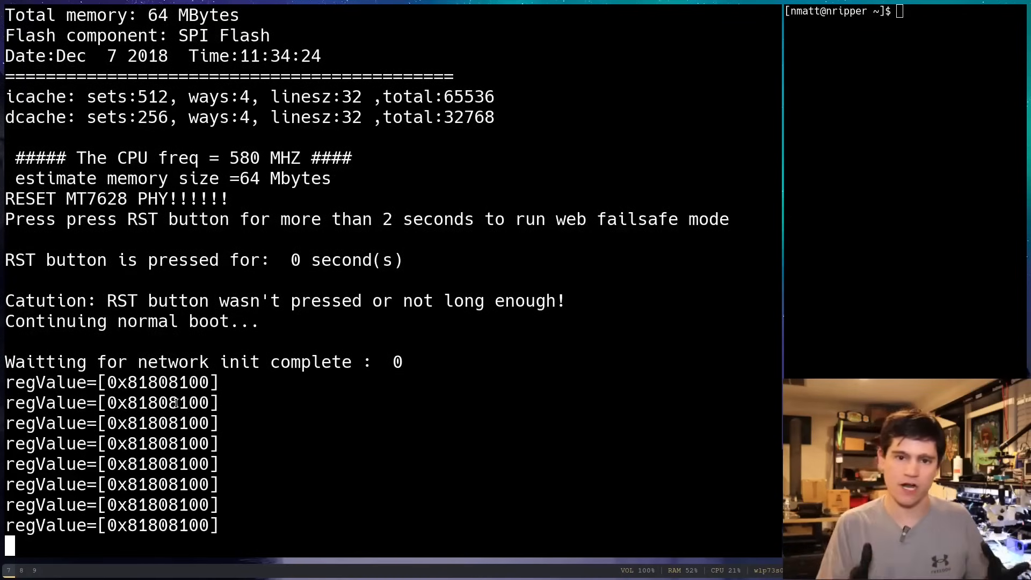
Choose operation 1 at the bootloader's 'Please choose the operation' menu.
{"action": "type", "text": "1"}
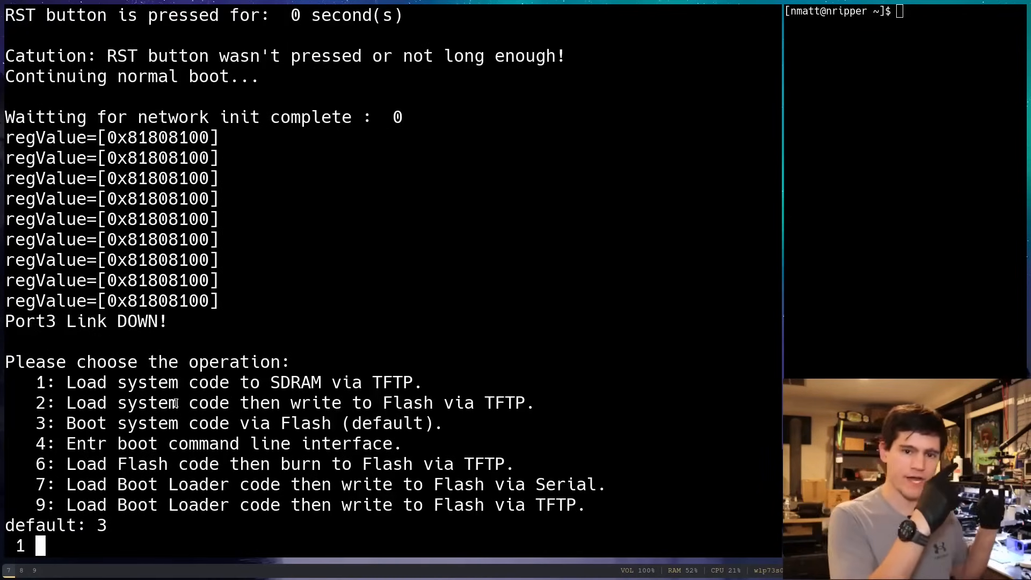